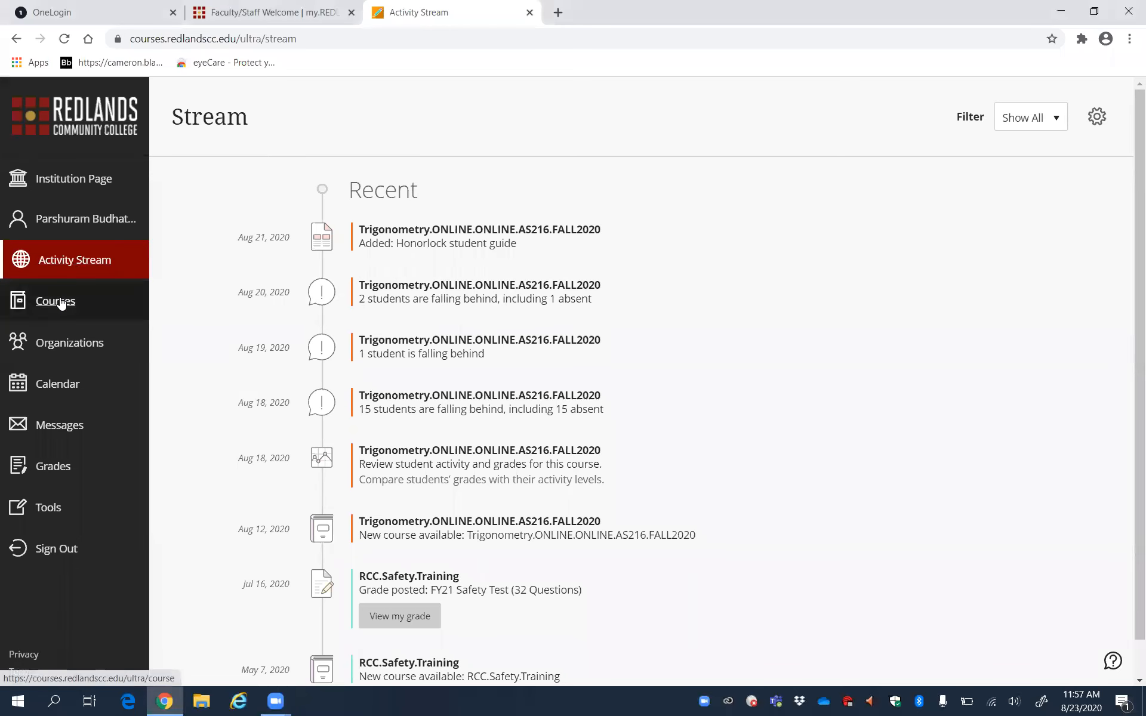
Step: Open the Trigonometry FALL2020 course from the Courses list to view its schedule
{"action": "left_click", "coordinate": [53, 301]}
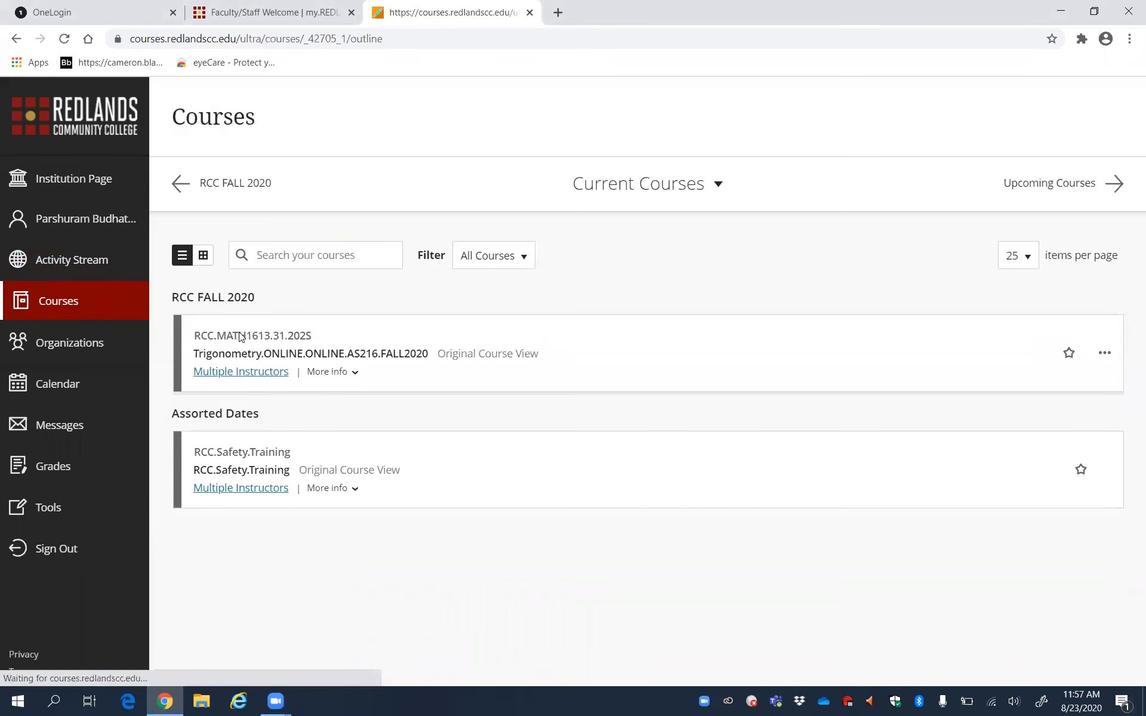
{"action": "left_click", "coordinate": [252, 336]}
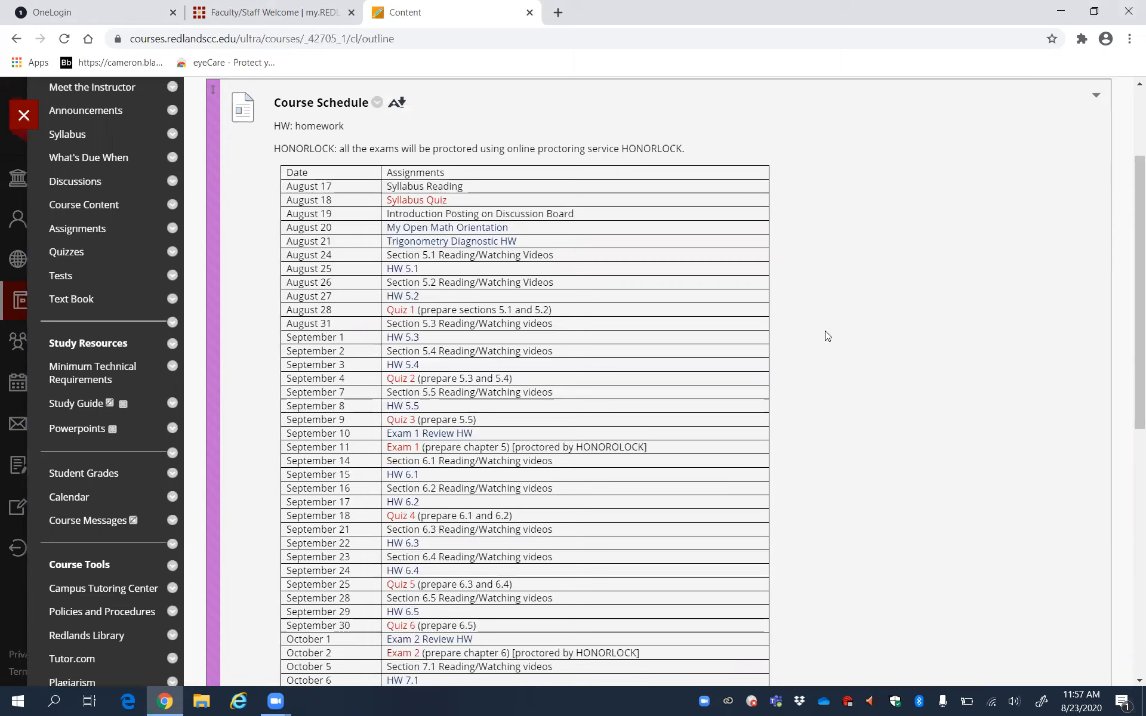
{"action": "mouse_move", "coordinate": [853, 335]}
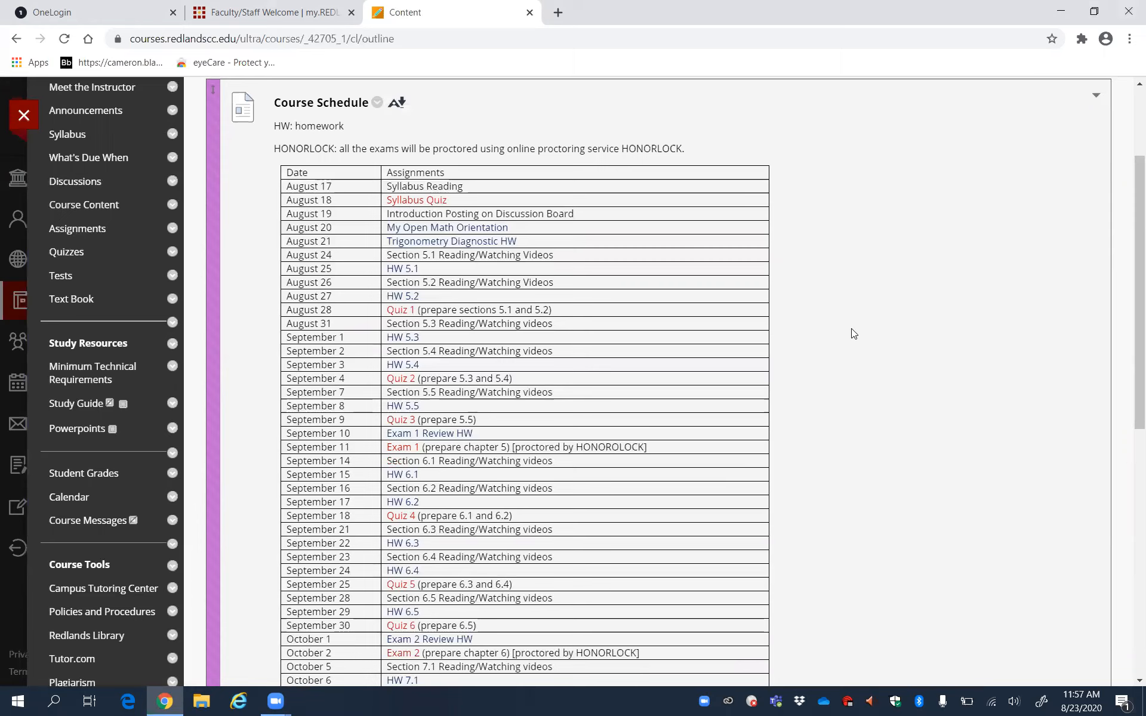
{"action": "mouse_move", "coordinate": [561, 239]}
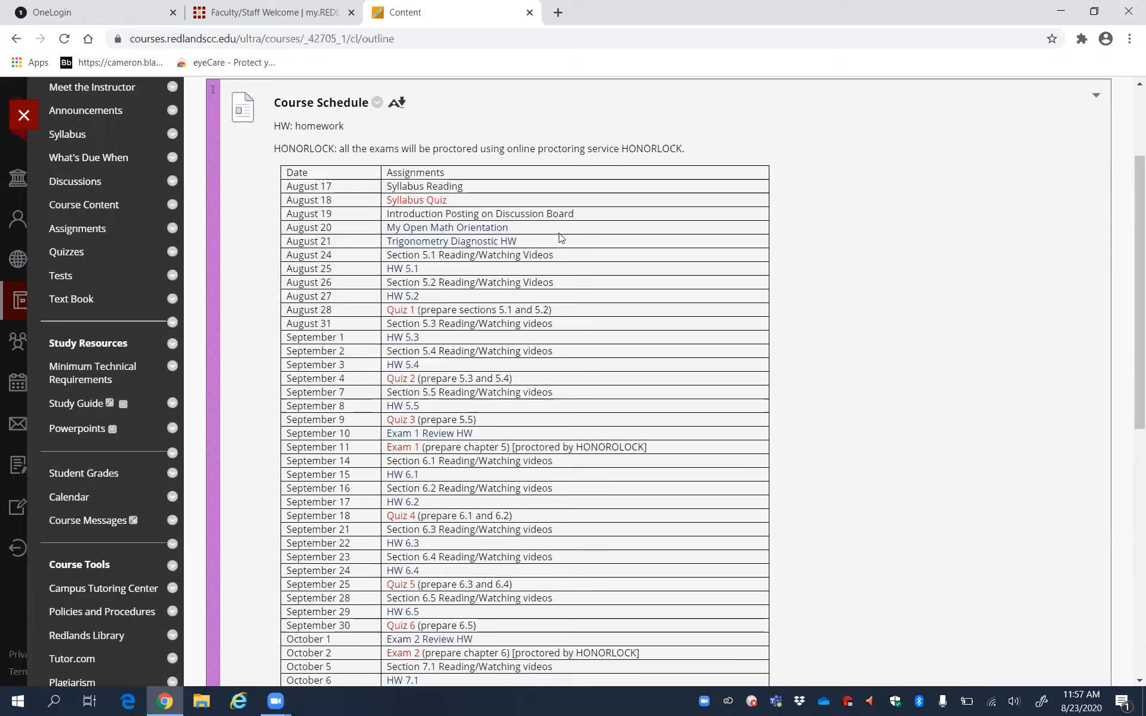
{"action": "mouse_move", "coordinate": [430, 191]}
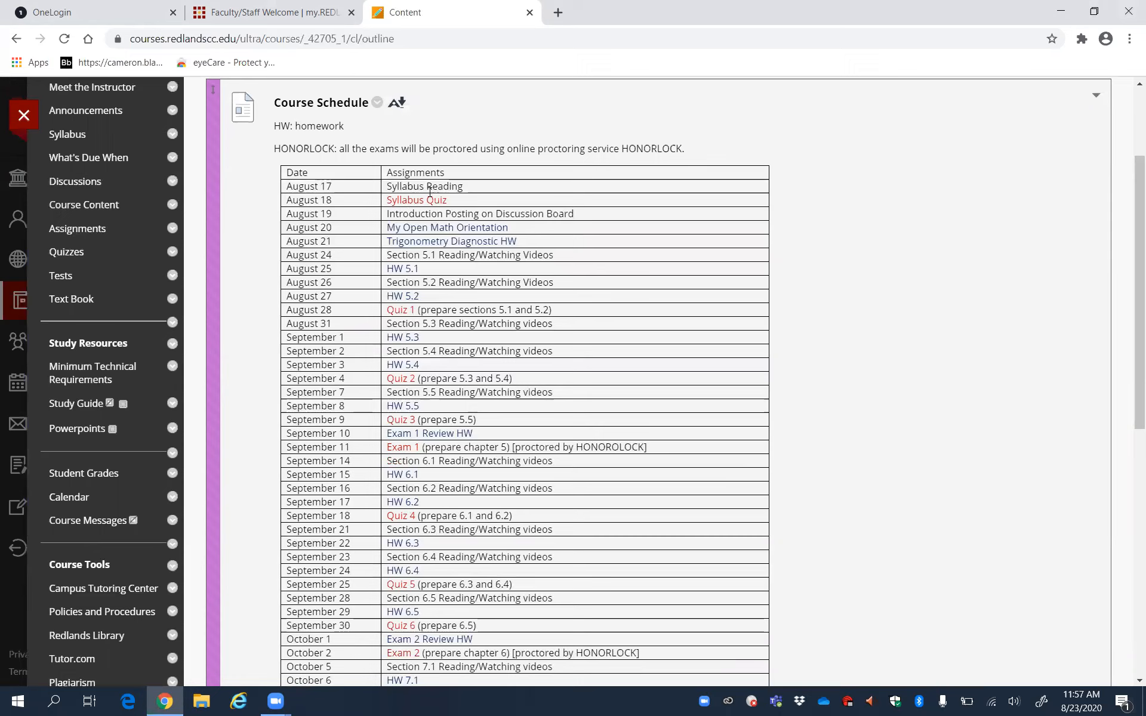
{"action": "mouse_move", "coordinate": [512, 231]}
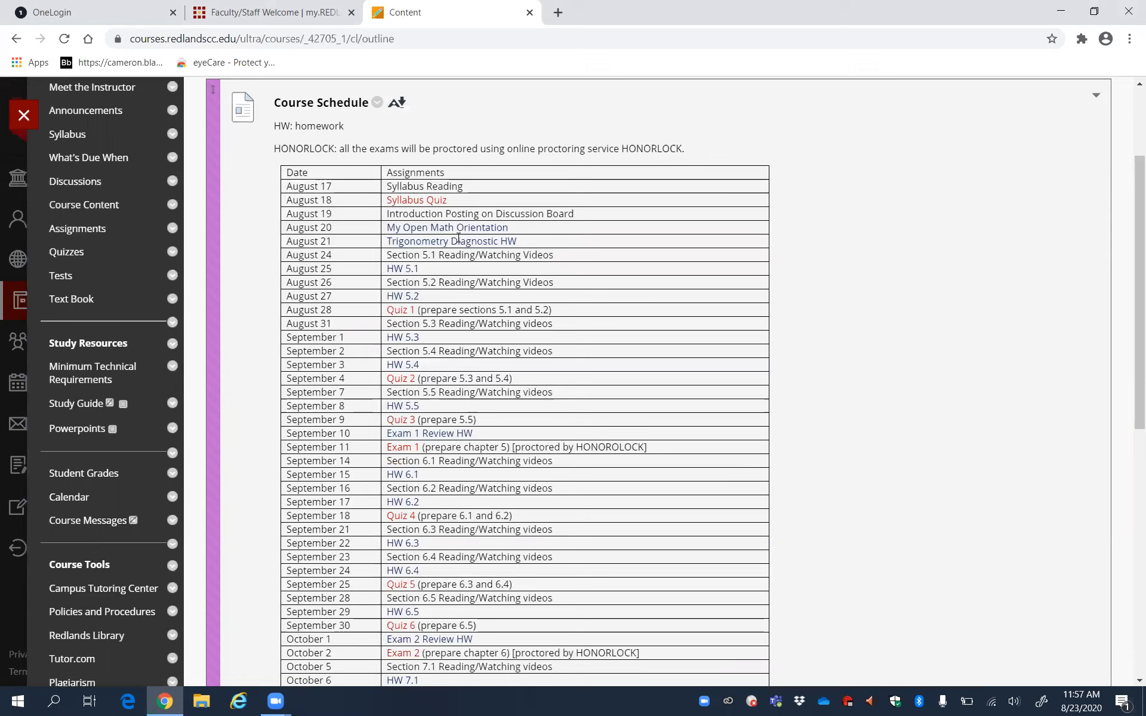
{"action": "mouse_move", "coordinate": [528, 246]}
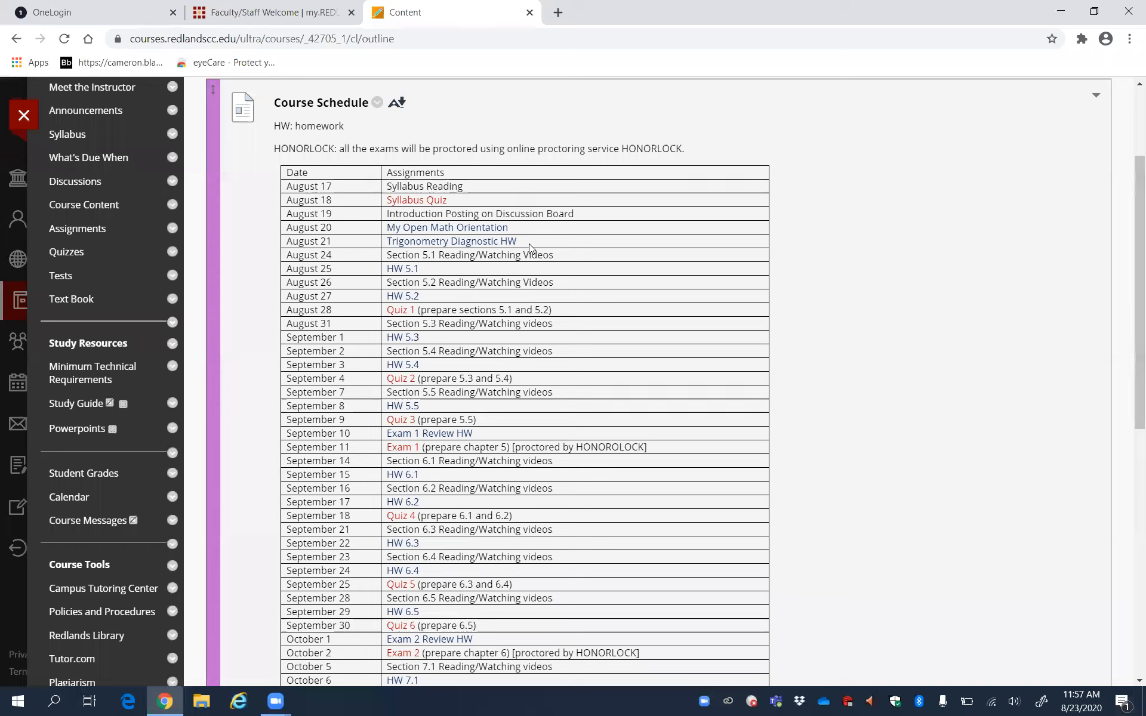
{"action": "mouse_move", "coordinate": [569, 247]}
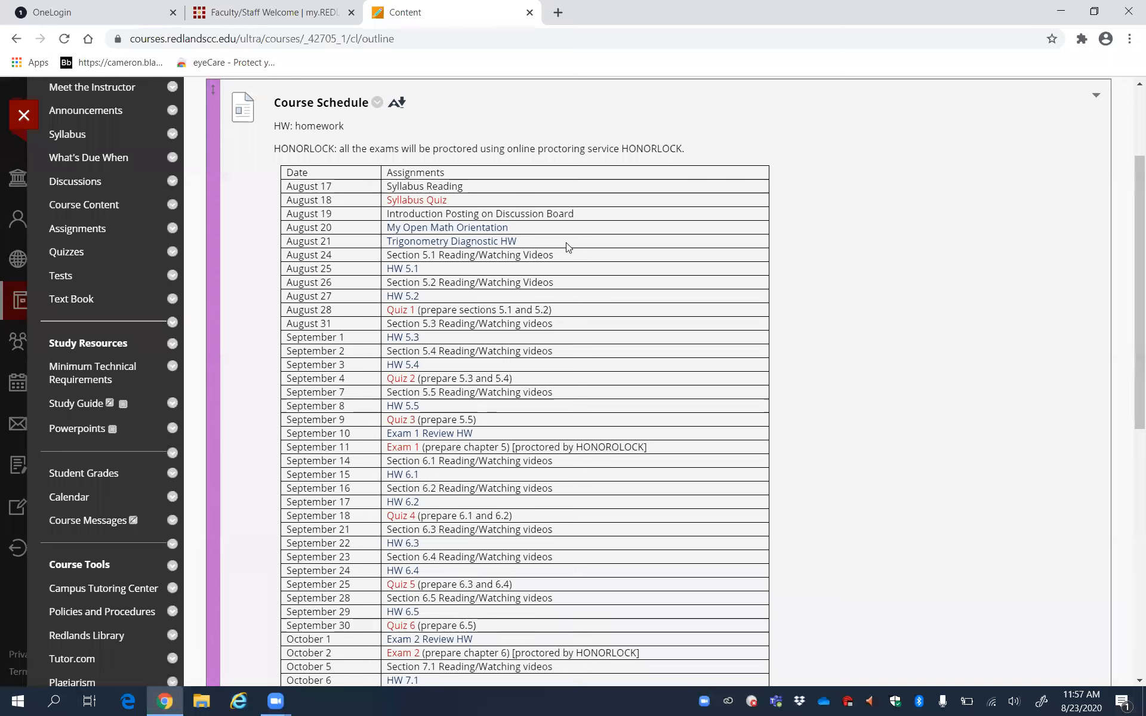
{"action": "mouse_move", "coordinate": [410, 245]}
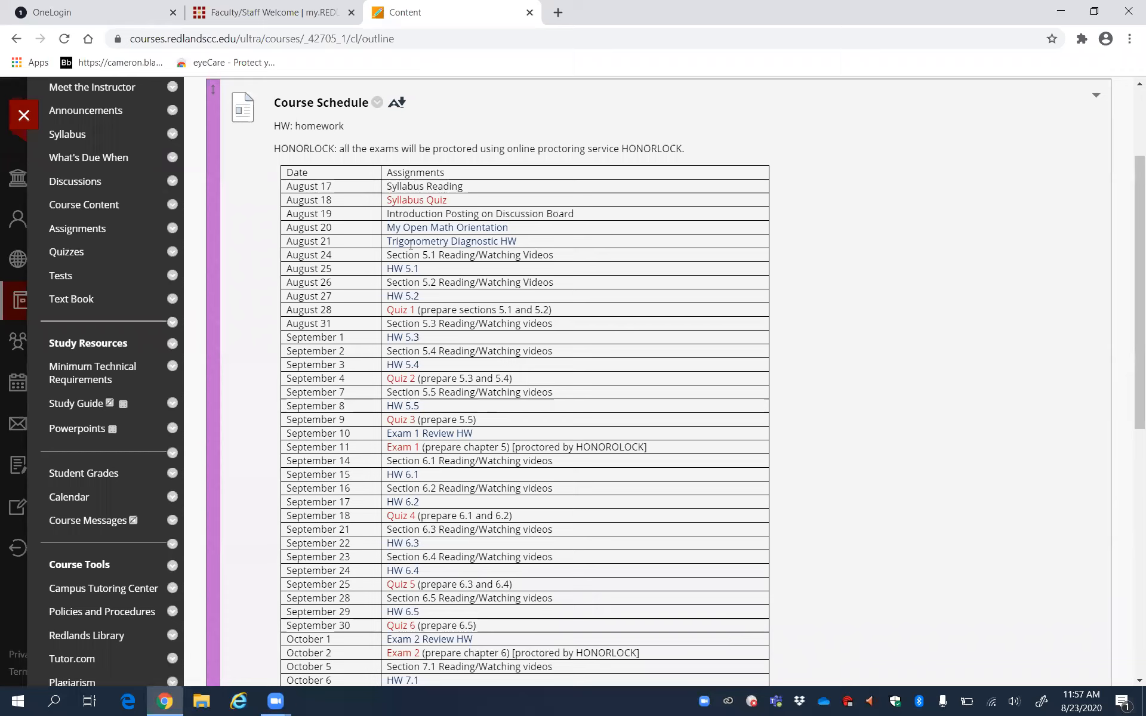
{"action": "mouse_move", "coordinate": [490, 227]}
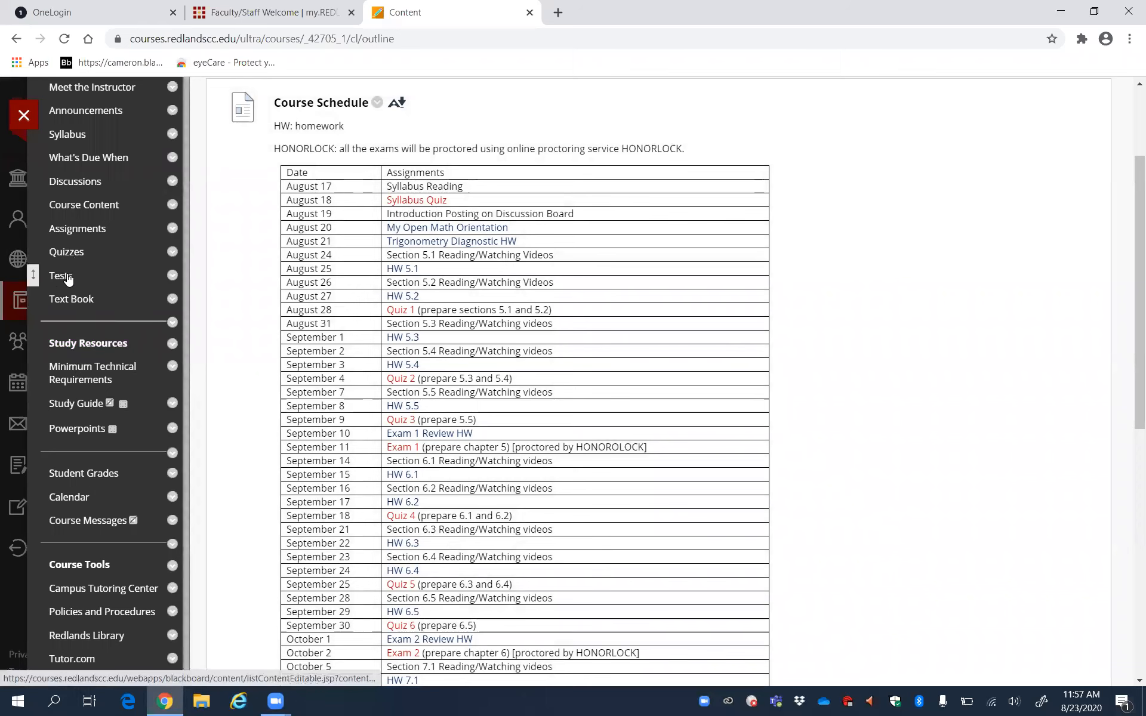
Step: View the Tests page with the Honorlock links, practice exam and Exam 1
{"action": "left_click", "coordinate": [60, 276]}
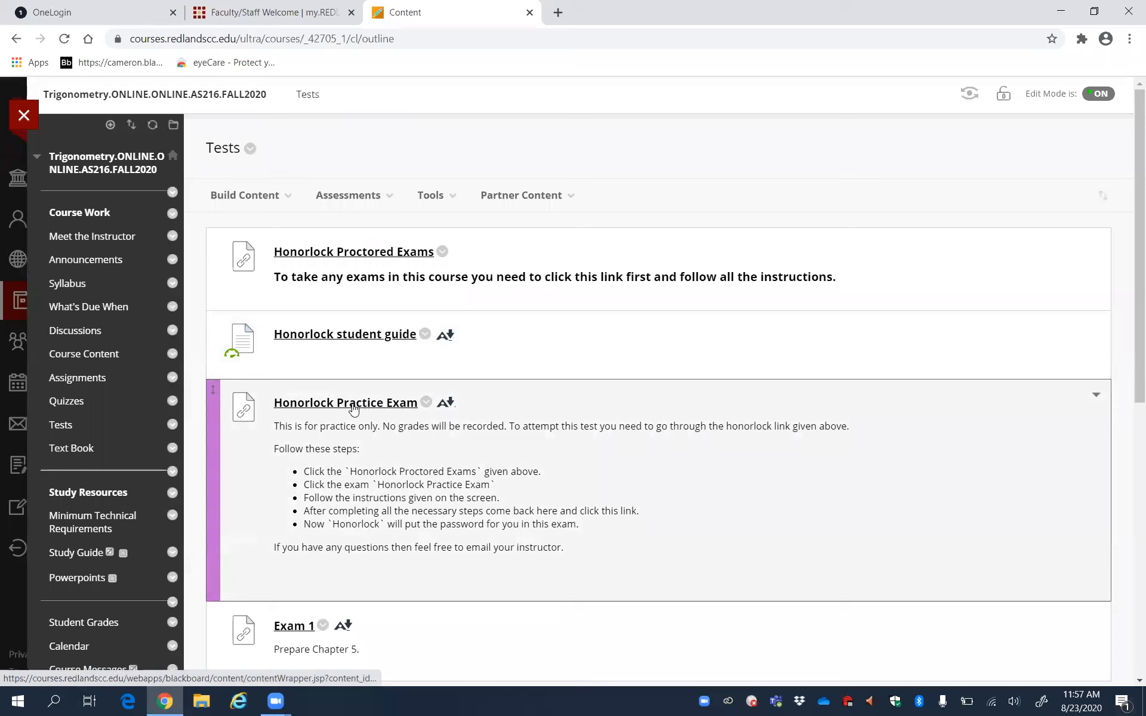
{"action": "scroll", "scroll_direction": "down", "scroll_amount": 3}
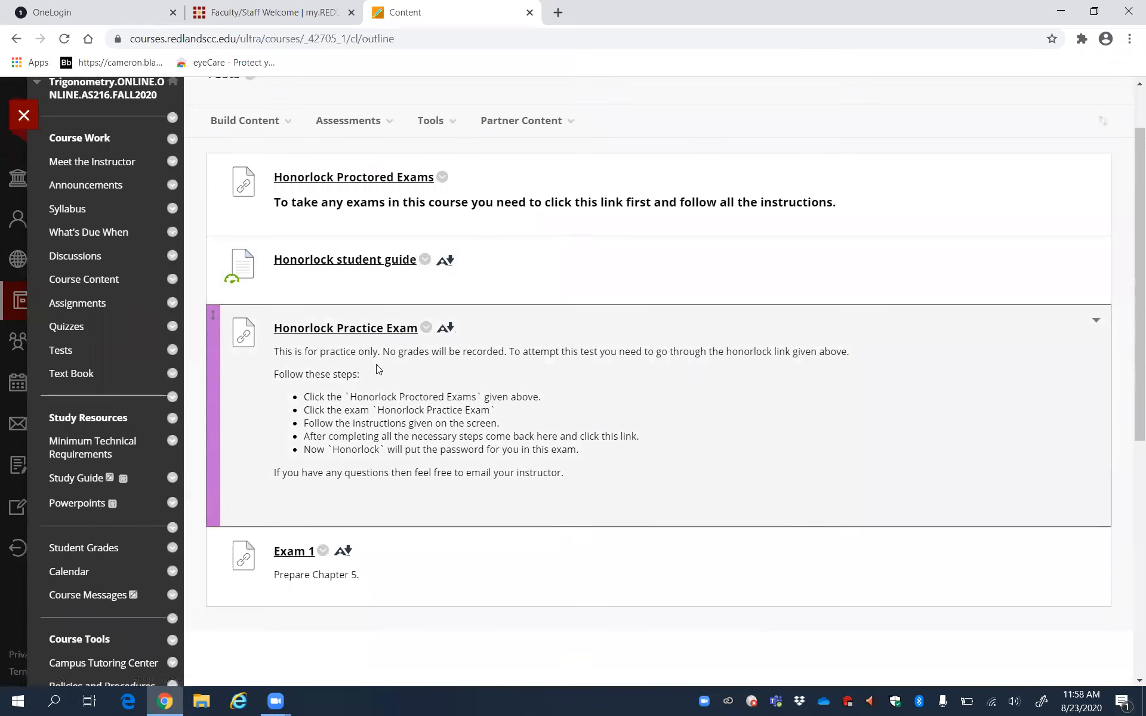
{"action": "mouse_move", "coordinate": [412, 387]}
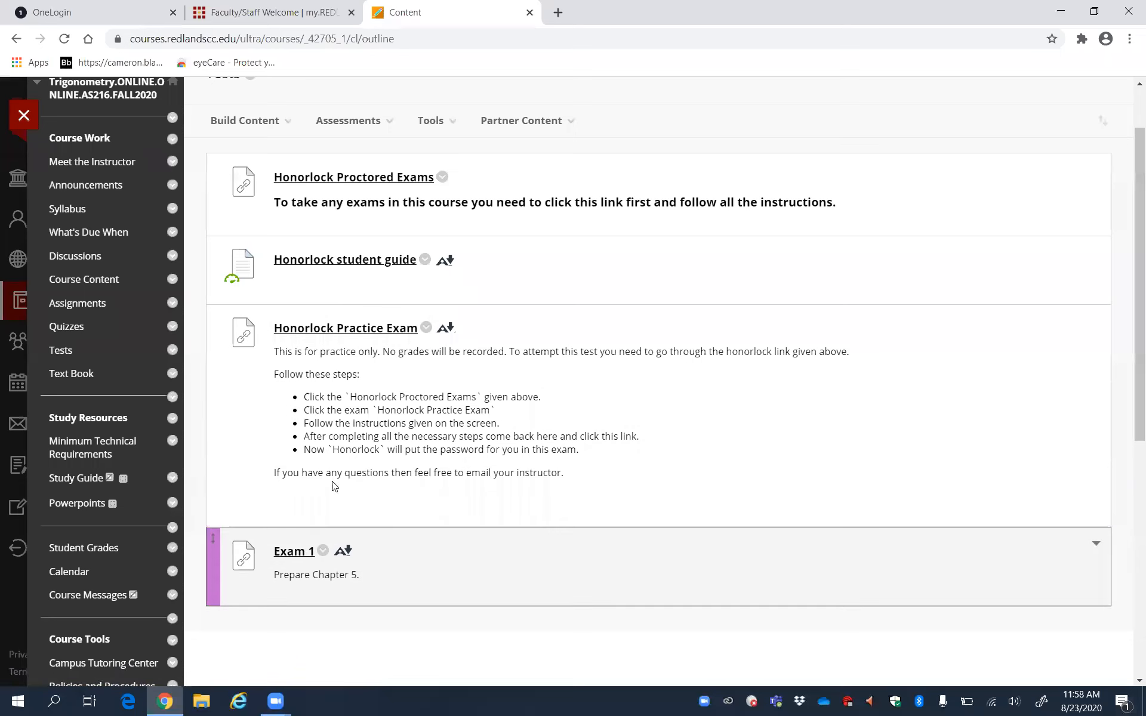
{"action": "mouse_move", "coordinate": [407, 182]}
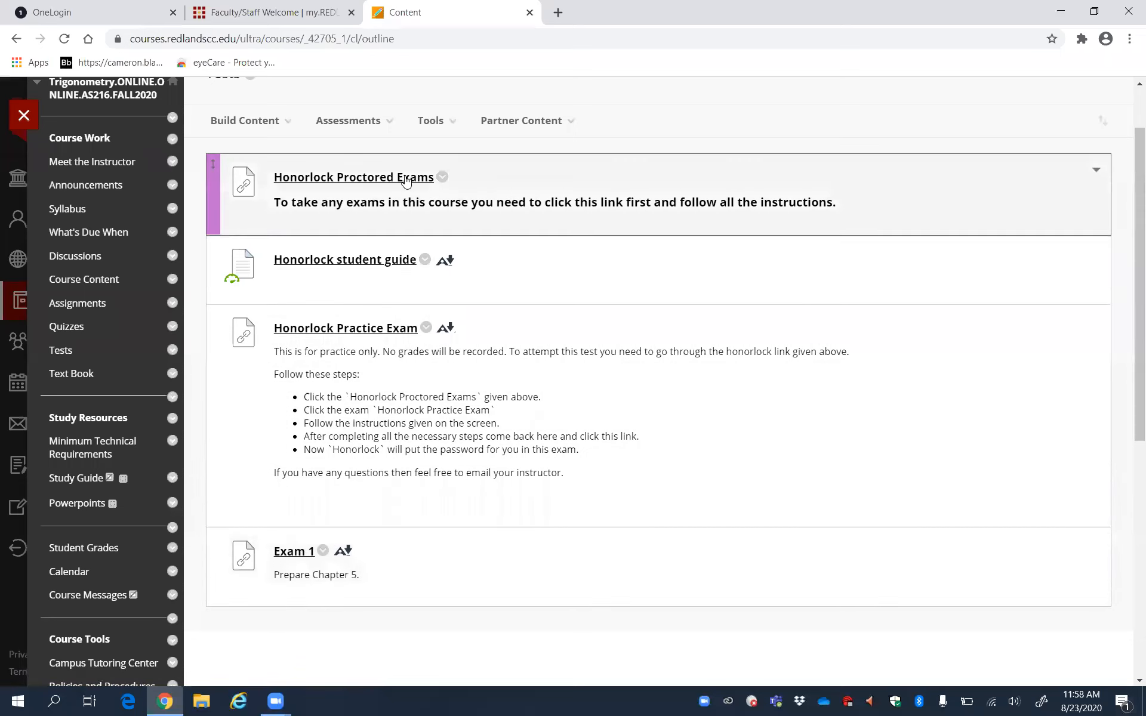
{"action": "mouse_move", "coordinate": [296, 253]}
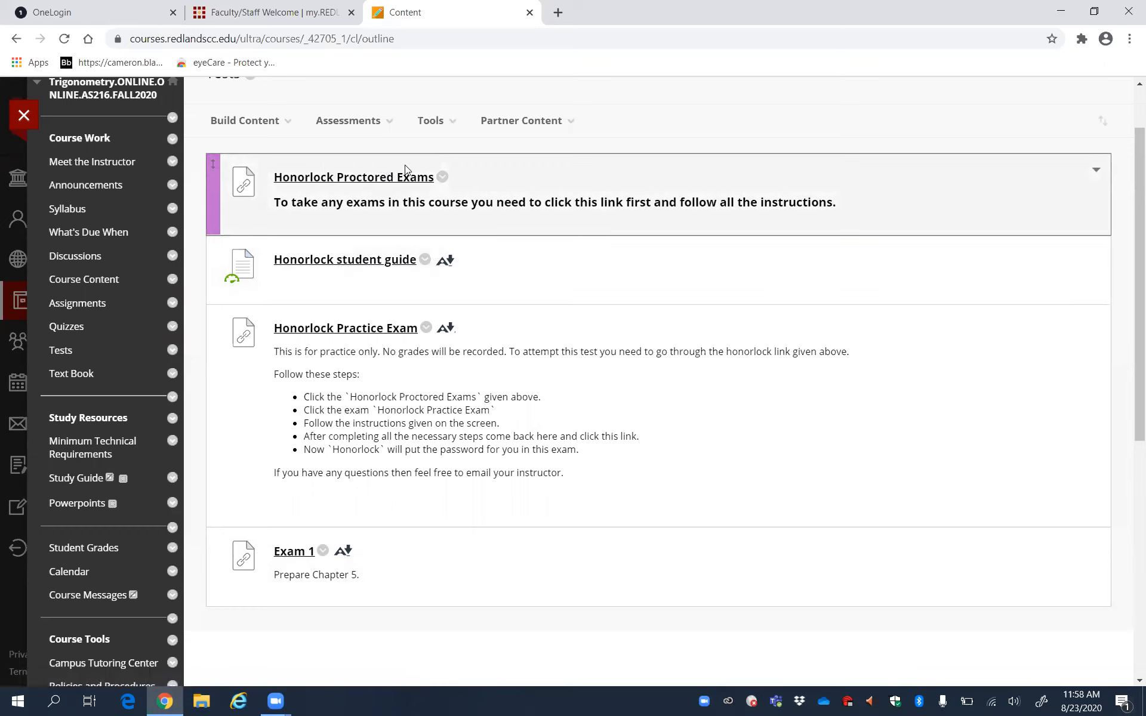
{"action": "mouse_move", "coordinate": [409, 183]}
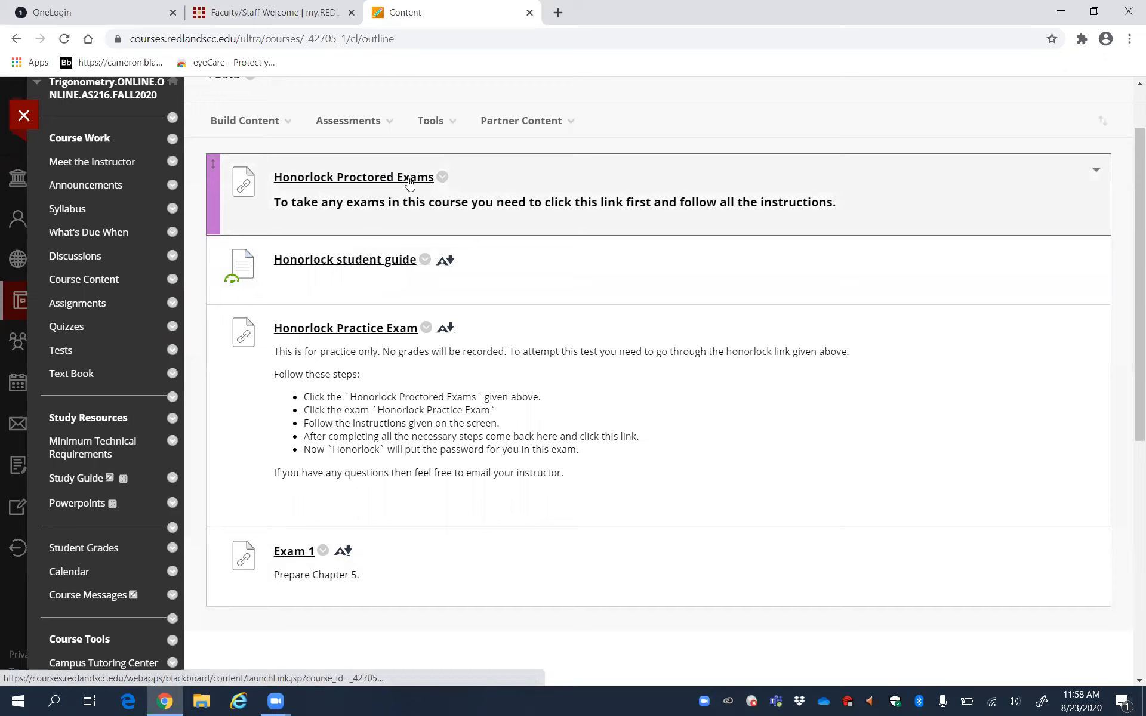
Step: Launch the Honorlock Proctored Exams list showing the Honorlock Practice Exam
{"action": "left_click", "coordinate": [354, 176]}
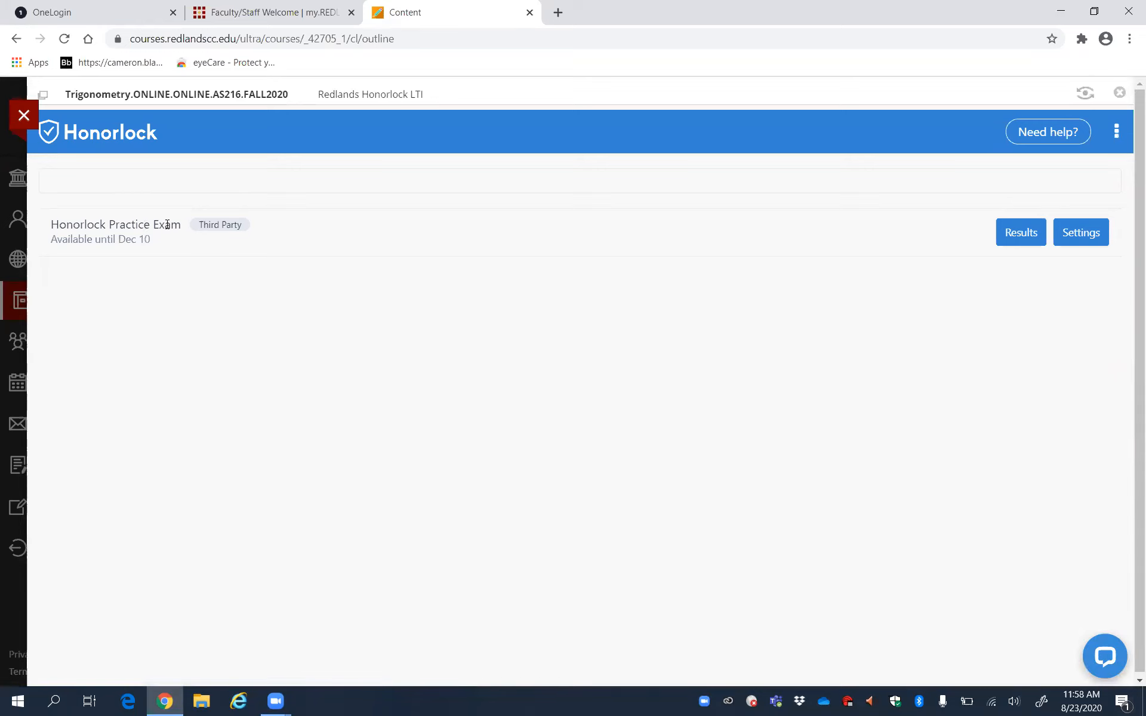
{"action": "mouse_move", "coordinate": [24, 116]}
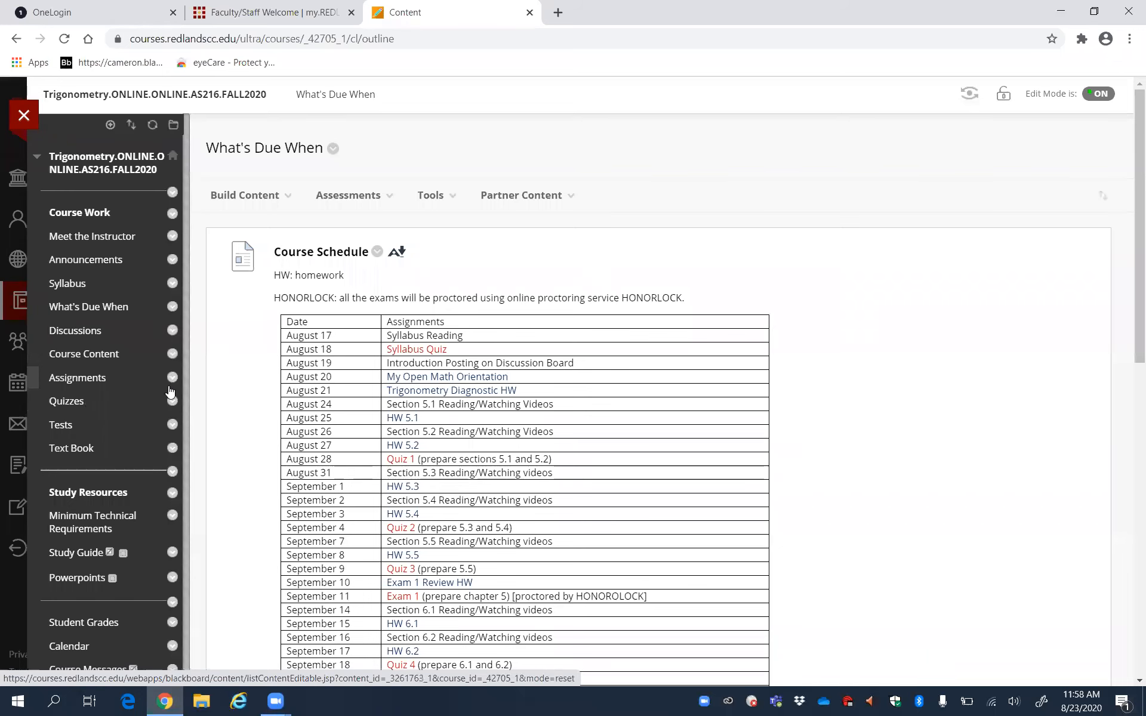
Step: Highlight the August 24–28 schedule rows, then go to Course Content with Modules 0–3
{"action": "scroll", "scroll_direction": "down", "scroll_amount": 3}
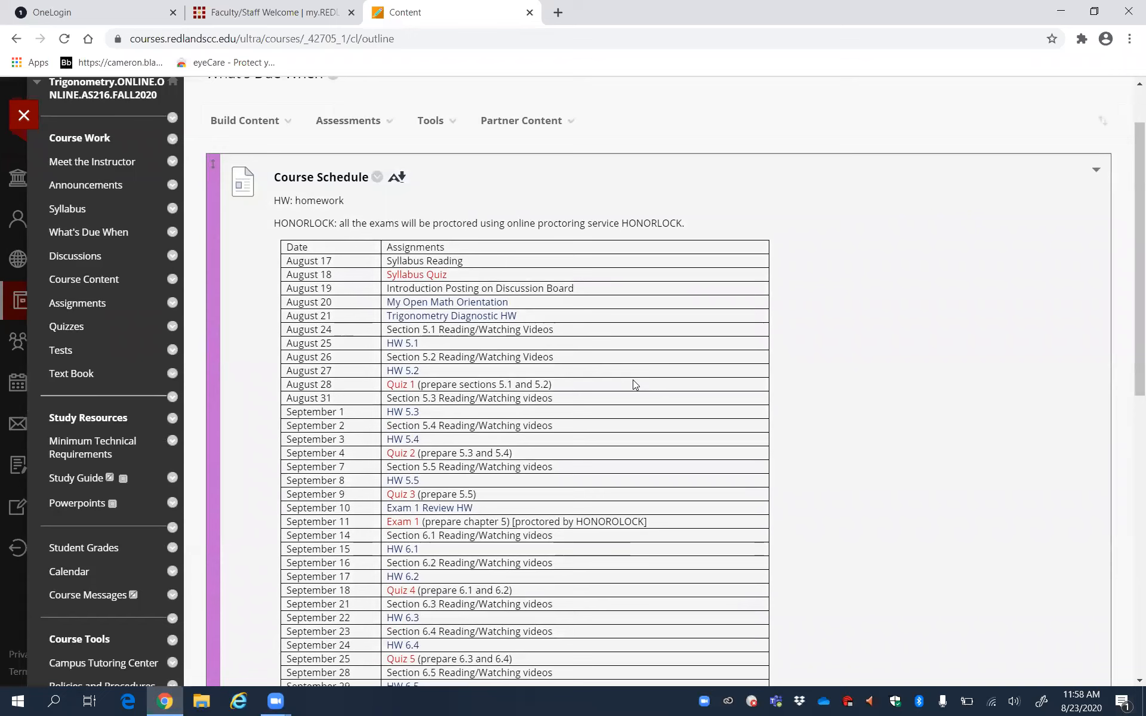
{"action": "mouse_move", "coordinate": [448, 314]}
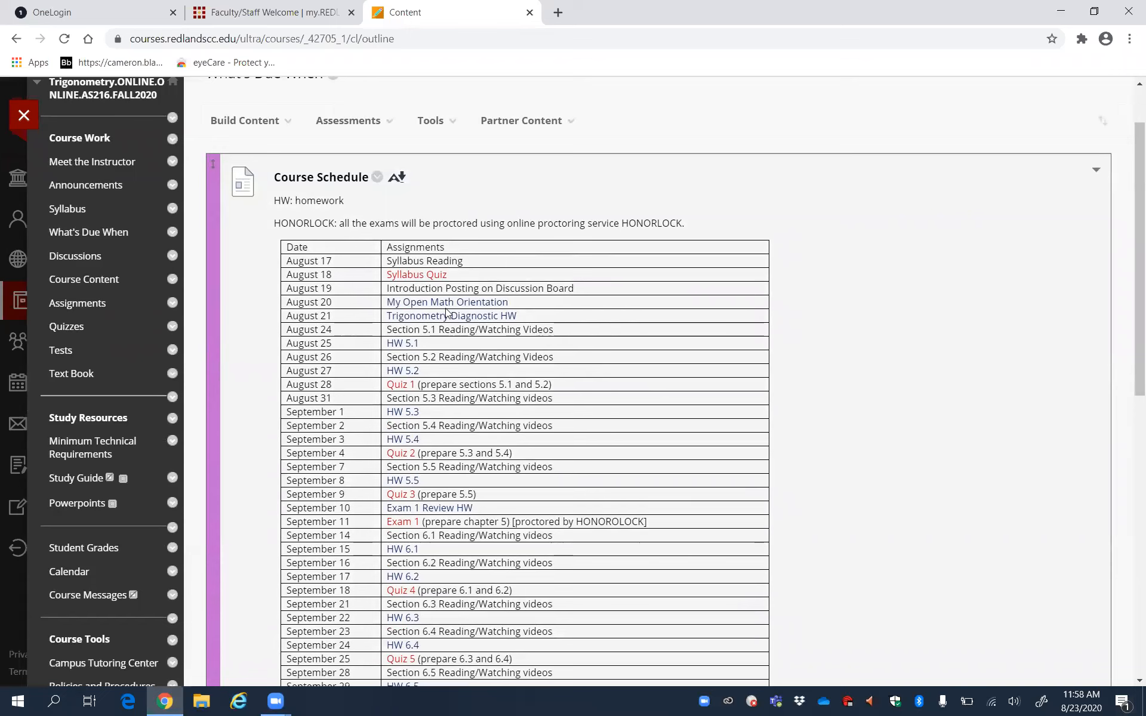
{"action": "mouse_move", "coordinate": [431, 298]}
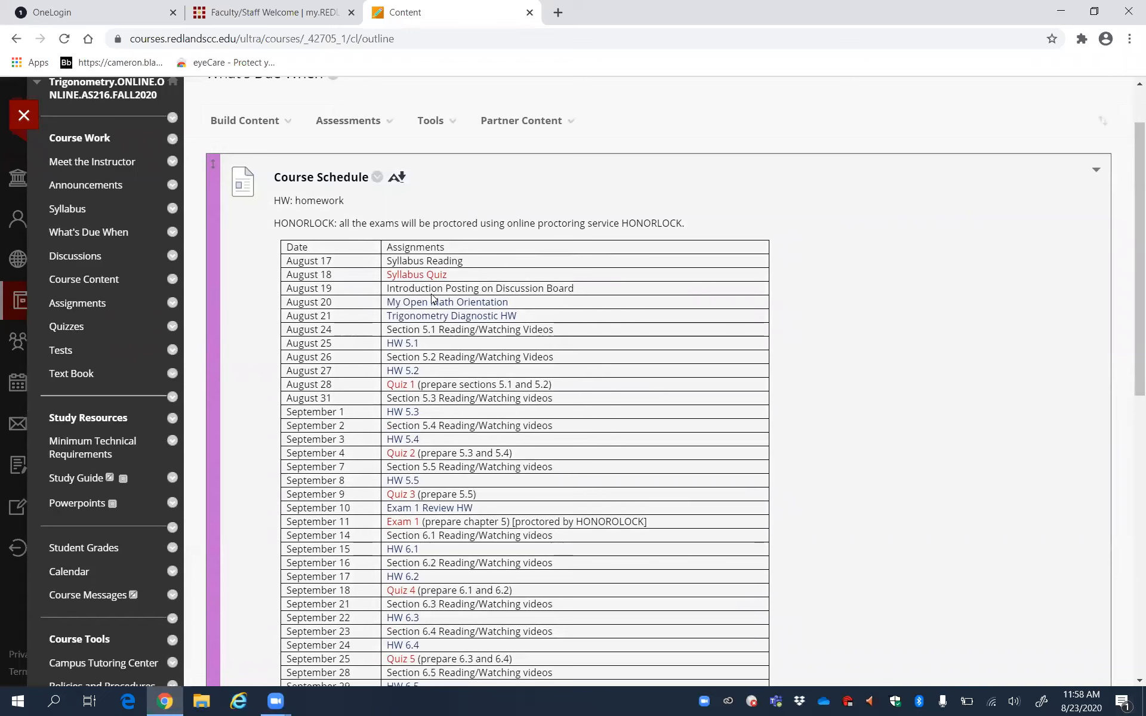
{"action": "mouse_move", "coordinate": [413, 315]}
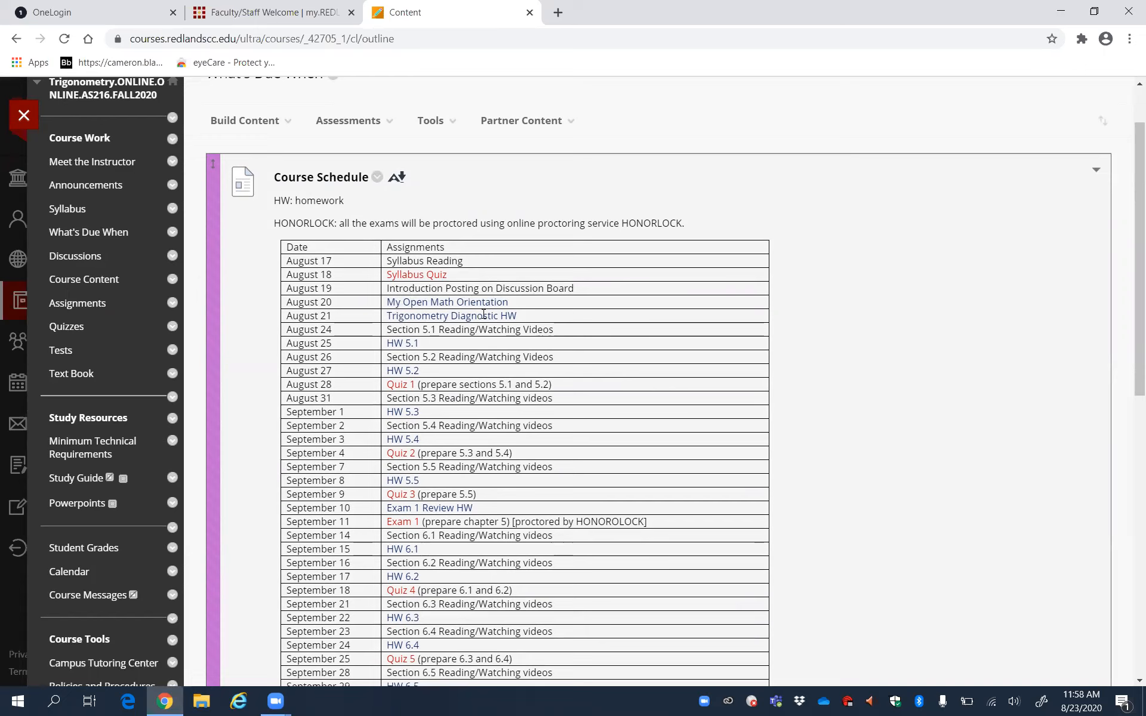
{"action": "mouse_move", "coordinate": [560, 318]}
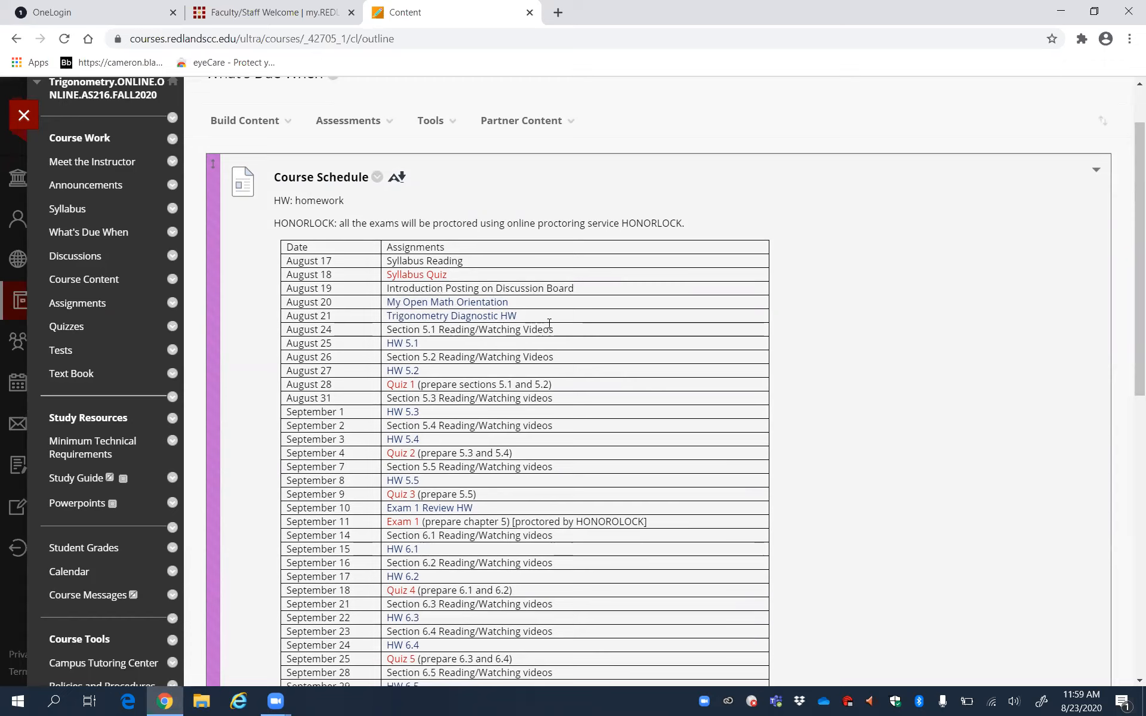
{"action": "scroll", "scroll_direction": "down", "scroll_amount": 3}
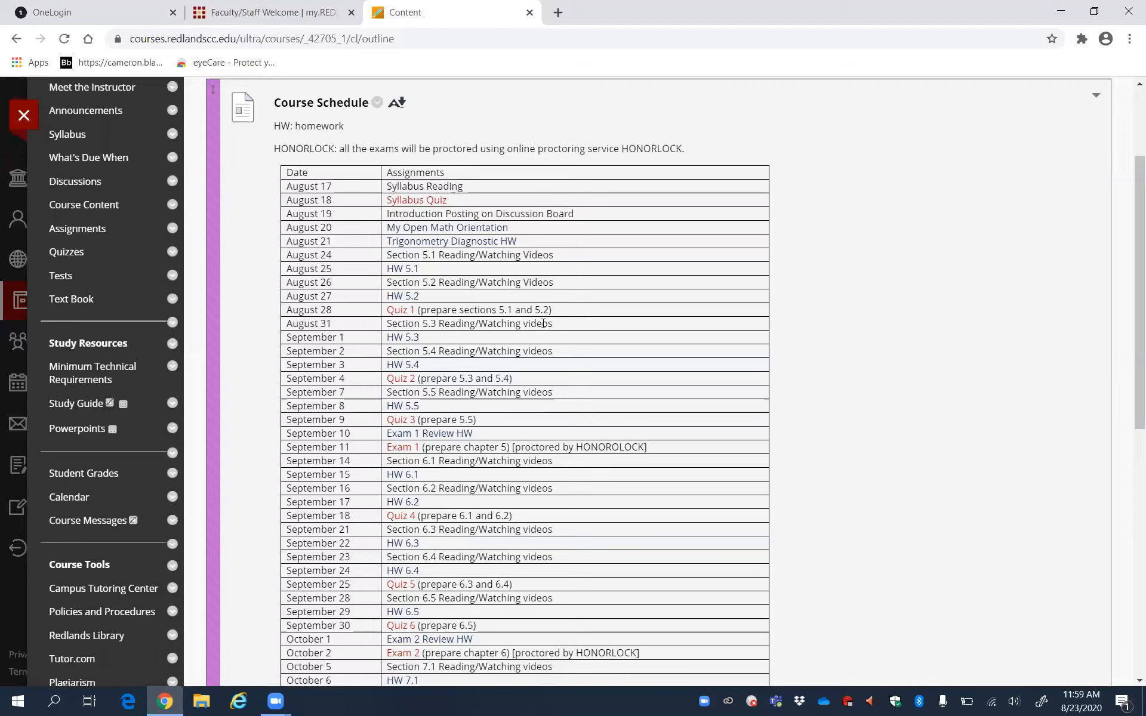
{"action": "mouse_move", "coordinate": [379, 299]}
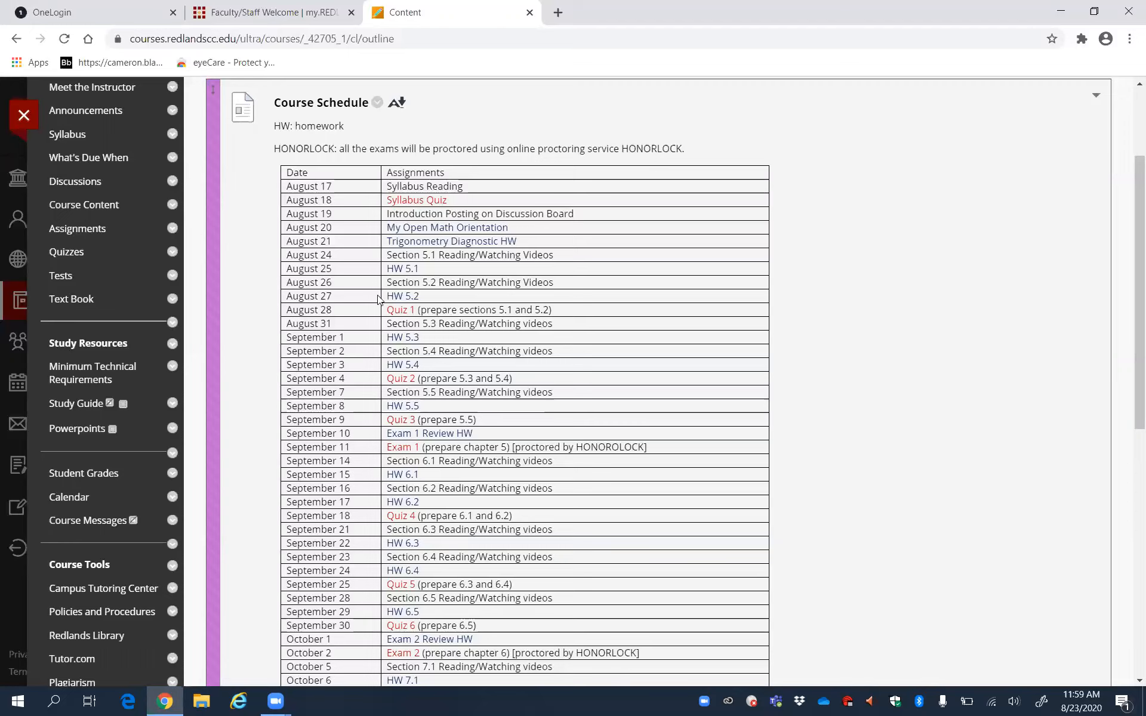
{"action": "left_click_drag", "start_coordinate": [308, 254], "coordinate": [445, 309]}
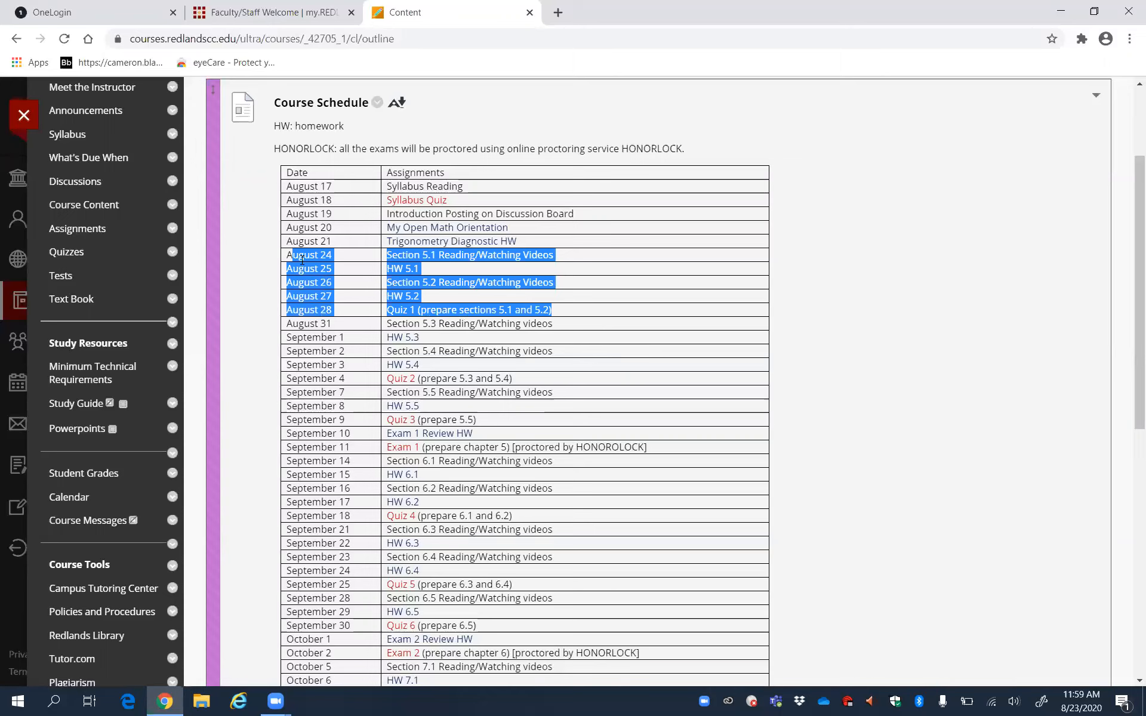
{"action": "mouse_move", "coordinate": [564, 319]}
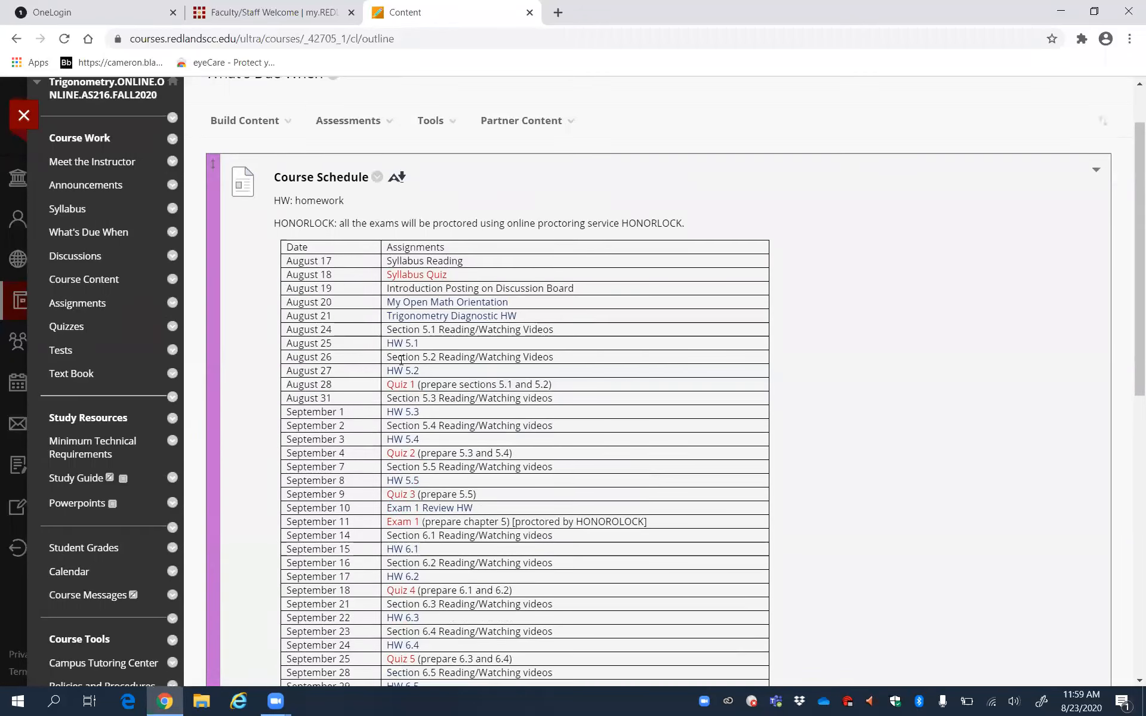
{"action": "left_click", "coordinate": [84, 353]}
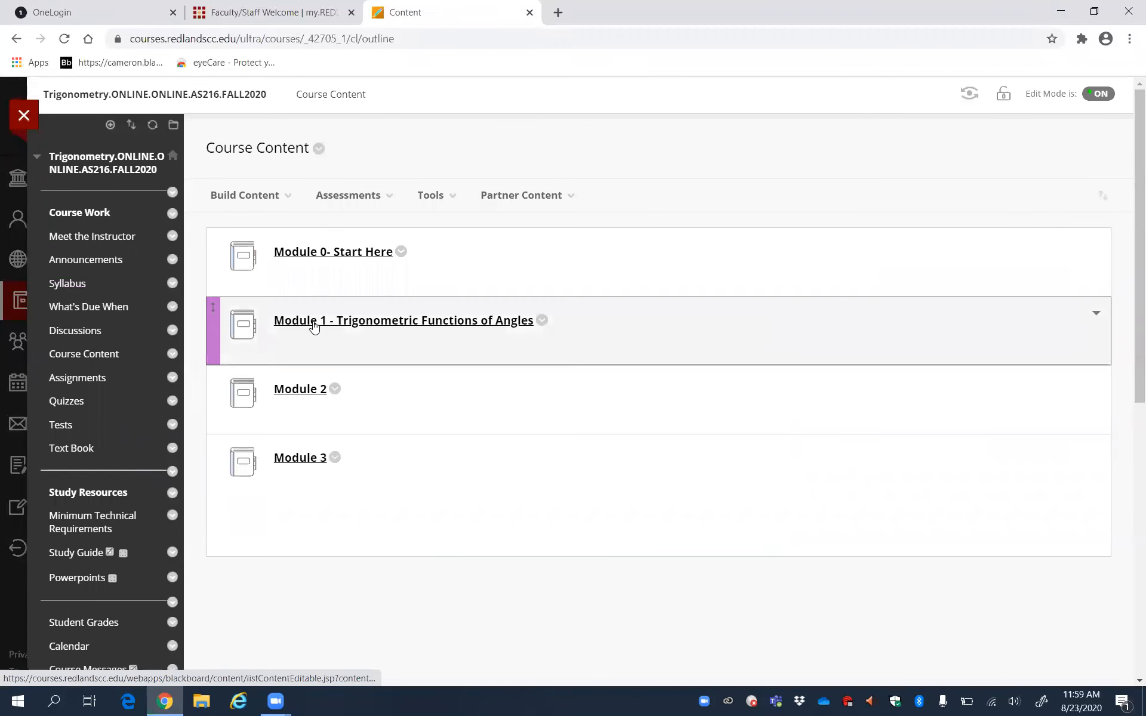
Step: Open Module 1's Section 5.1 folder and view the Circles textbook reading
{"action": "left_click", "coordinate": [402, 320]}
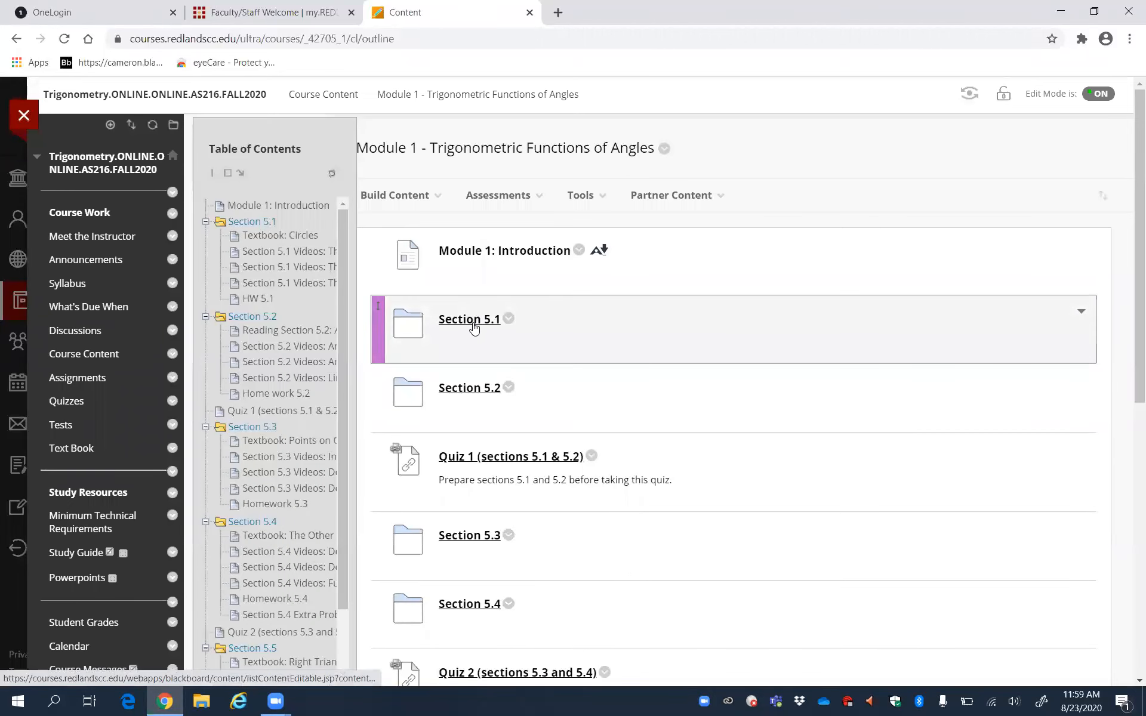
{"action": "left_click", "coordinate": [468, 319]}
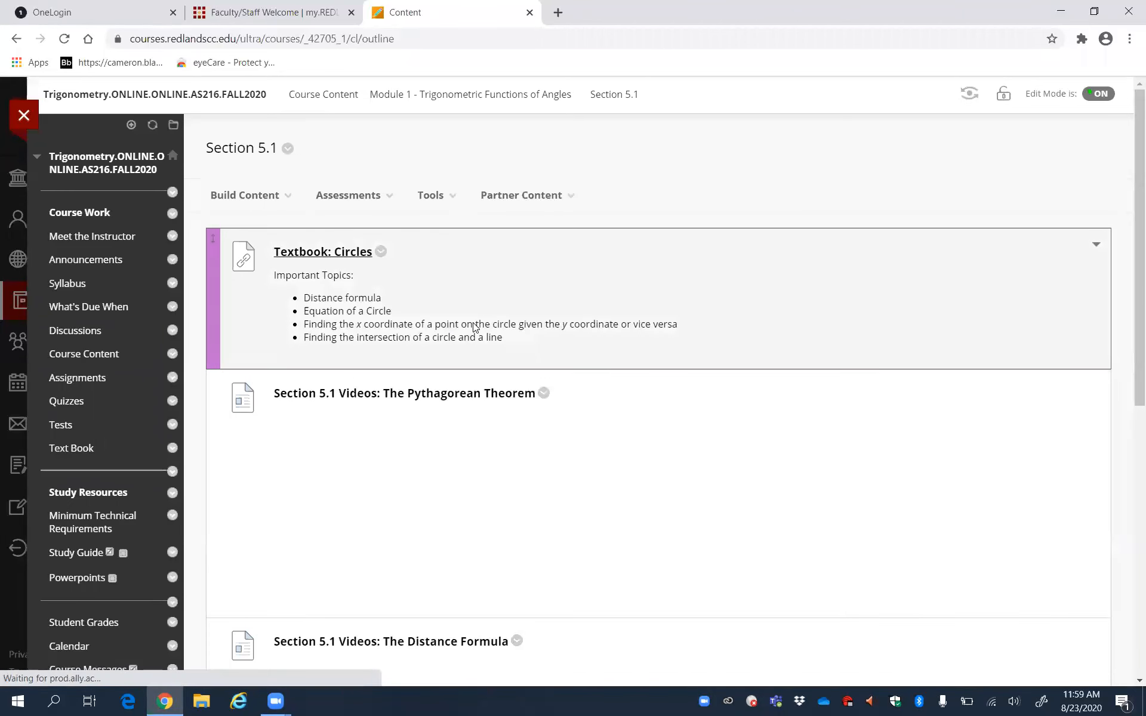
{"action": "left_click", "coordinate": [130, 126]}
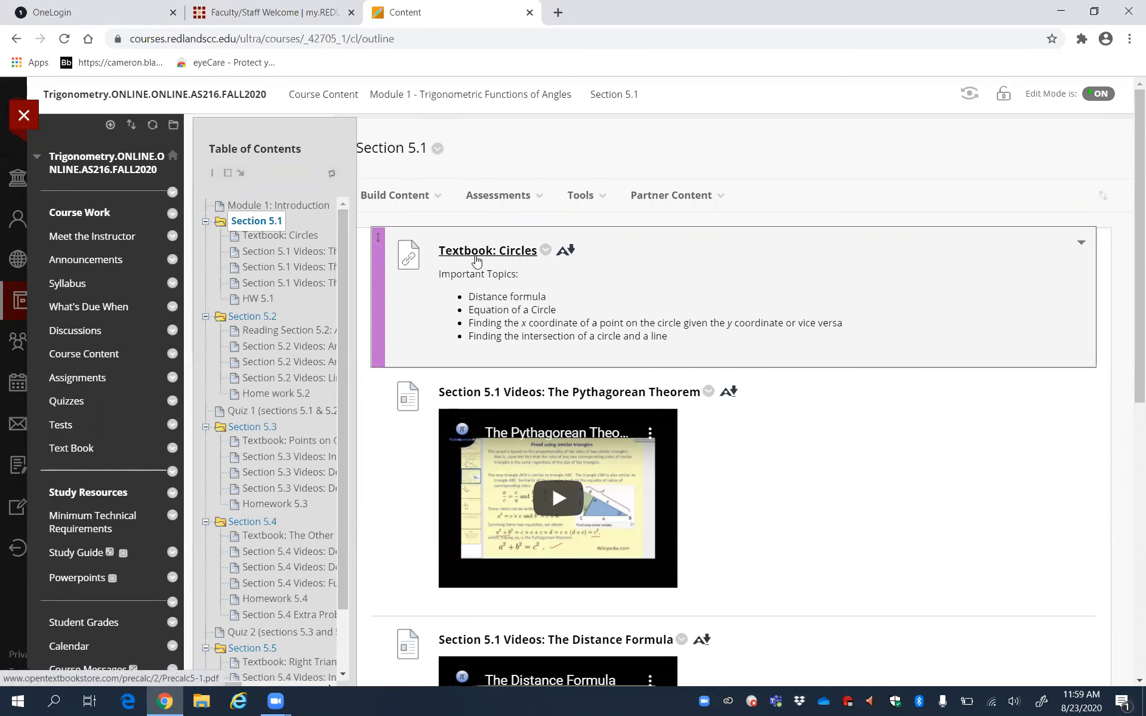
{"action": "left_click", "coordinate": [487, 250]}
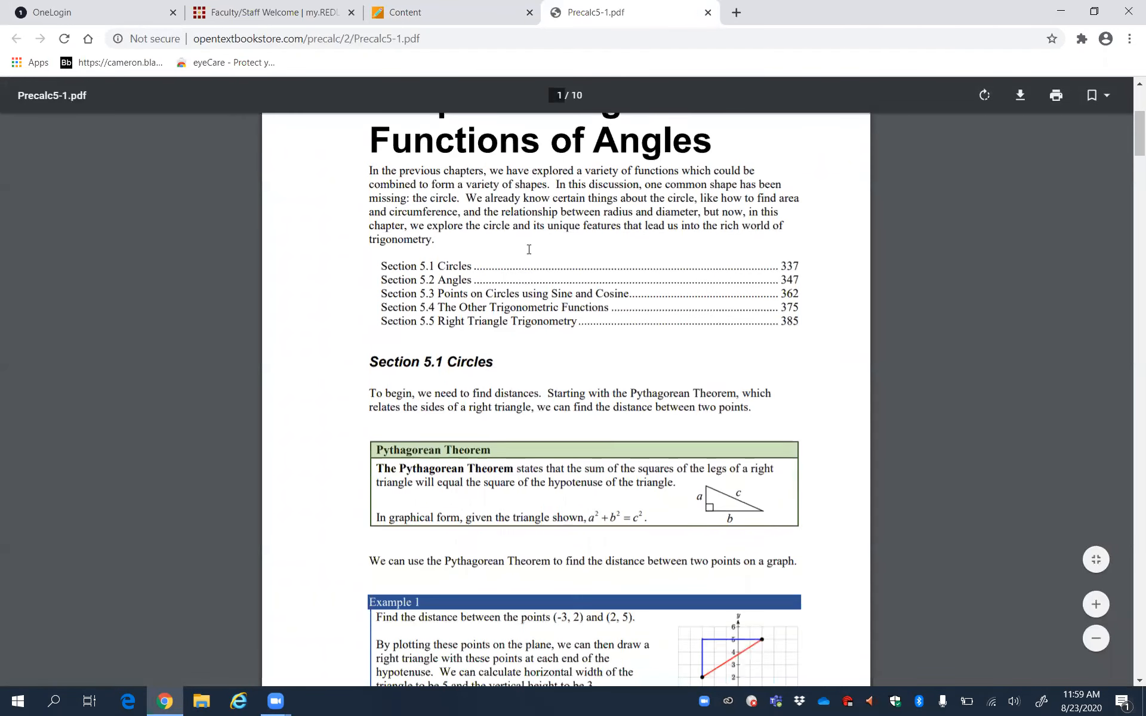
{"action": "left_click", "coordinate": [417, 12]}
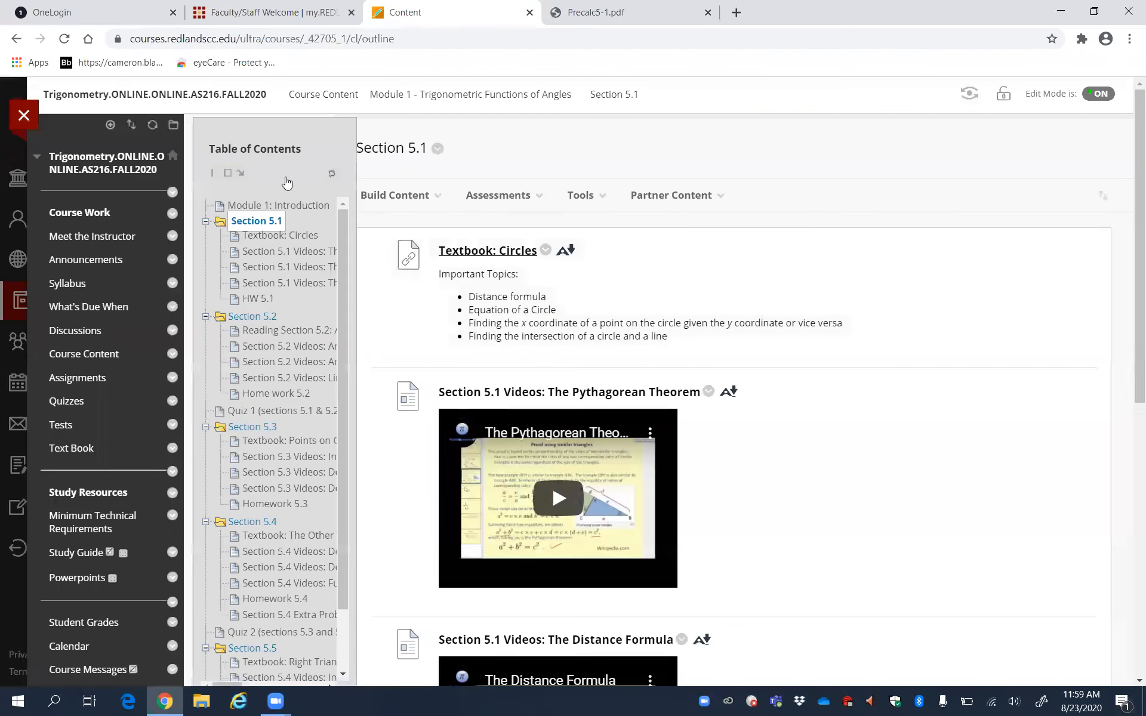
Step: Scroll to the Pythagorean Theorem embedded video and start playing it
{"action": "scroll", "scroll_direction": "down", "scroll_amount": 3}
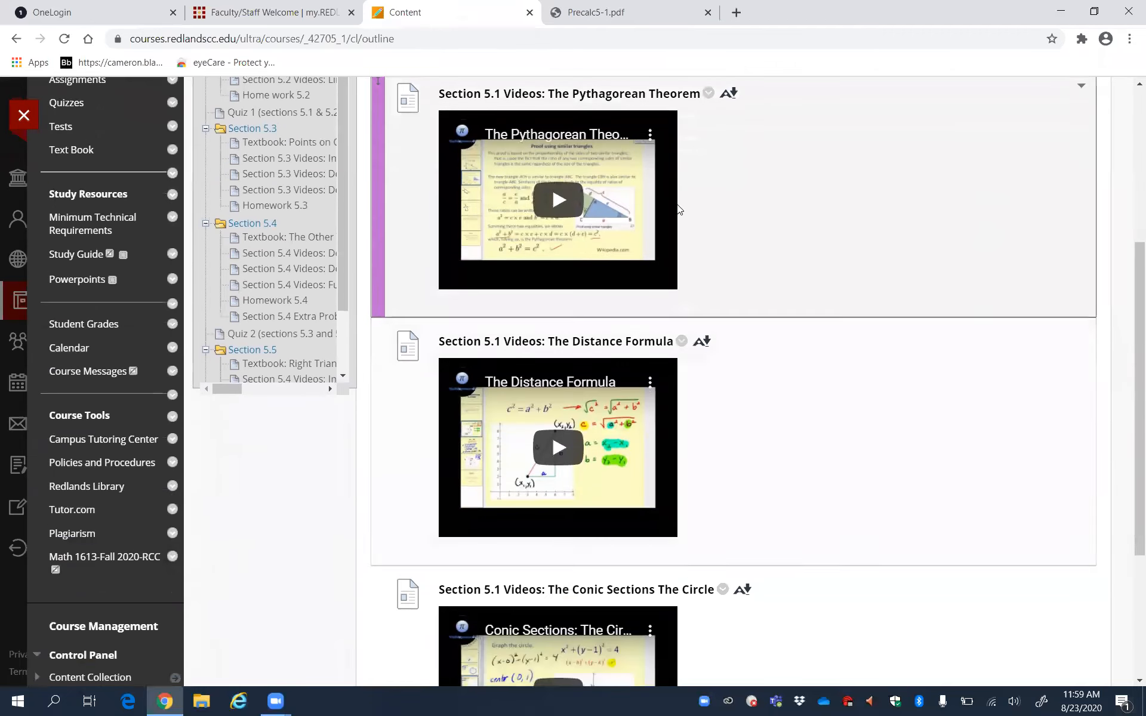
{"action": "scroll", "scroll_direction": "down", "scroll_amount": 3}
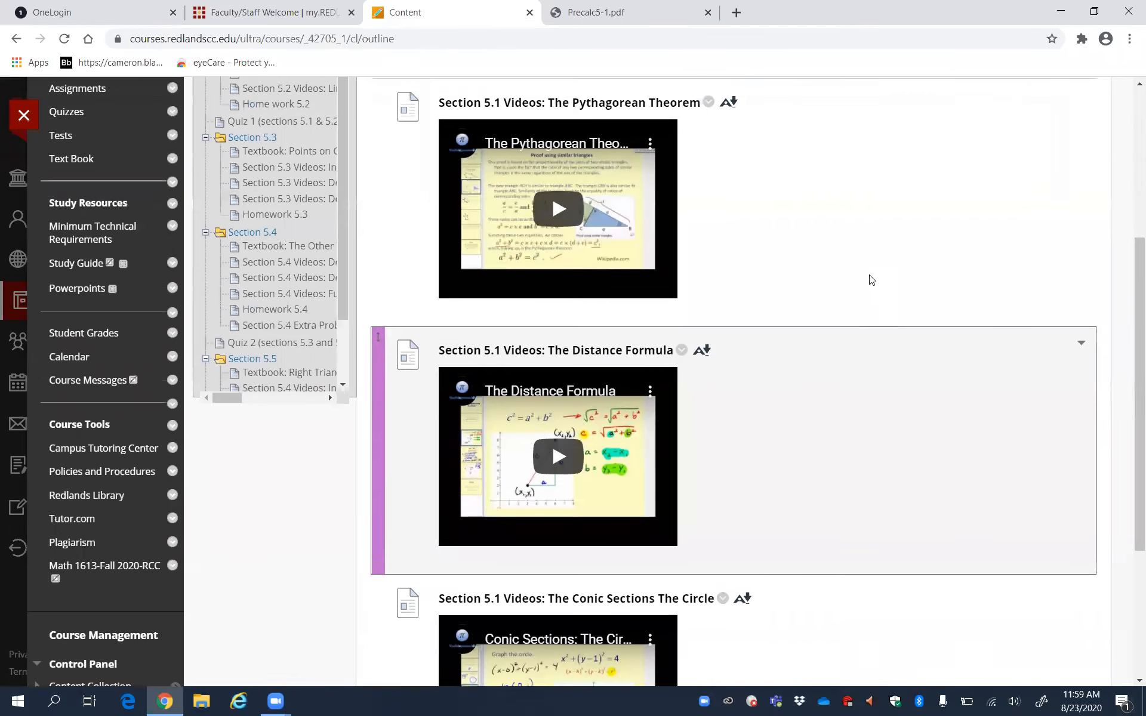
{"action": "scroll", "scroll_direction": "down", "scroll_amount": 3}
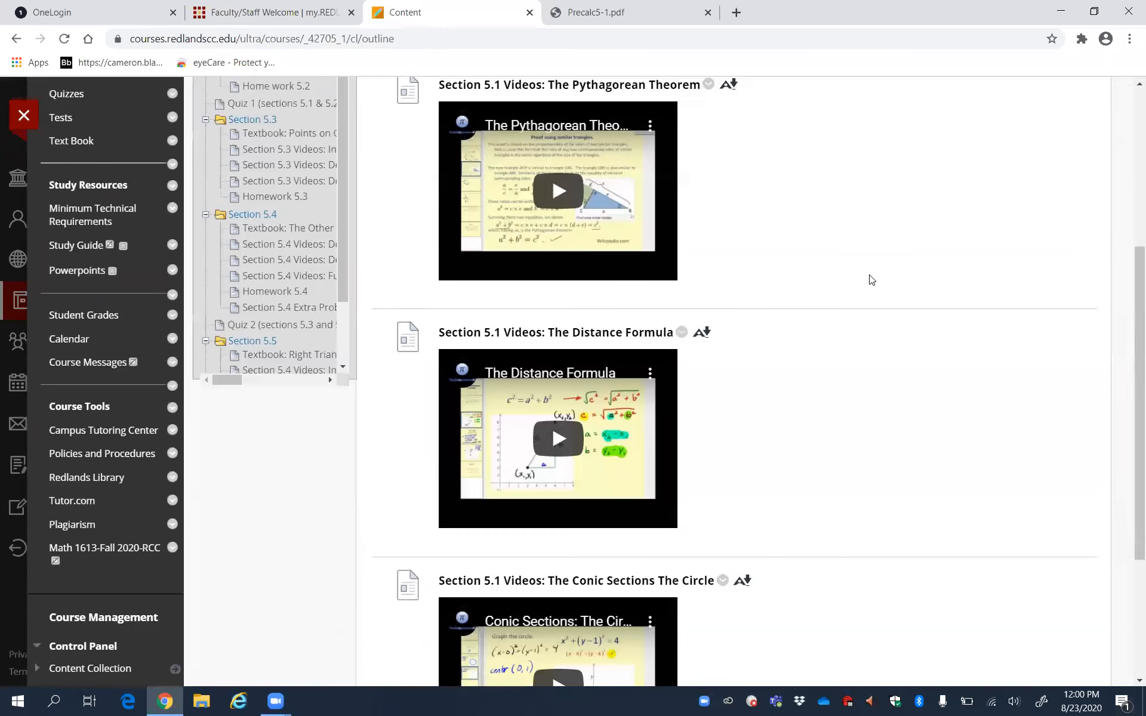
{"action": "scroll", "scroll_direction": "down", "scroll_amount": 3}
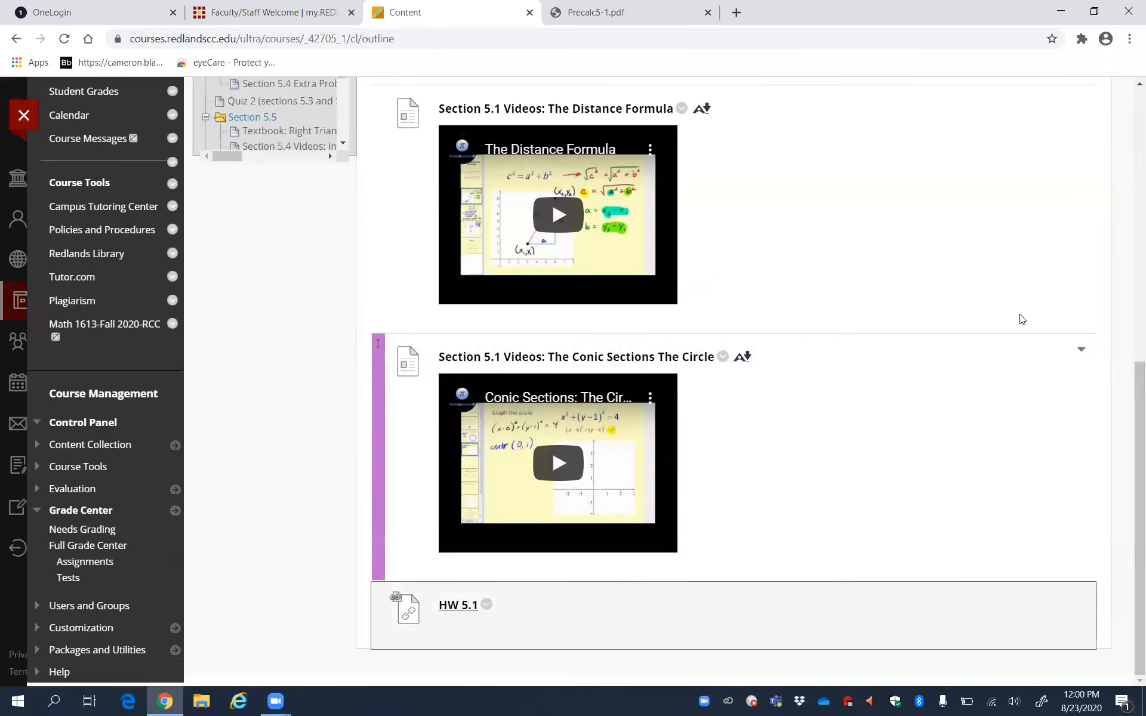
{"action": "scroll", "scroll_direction": "down", "scroll_amount": 3}
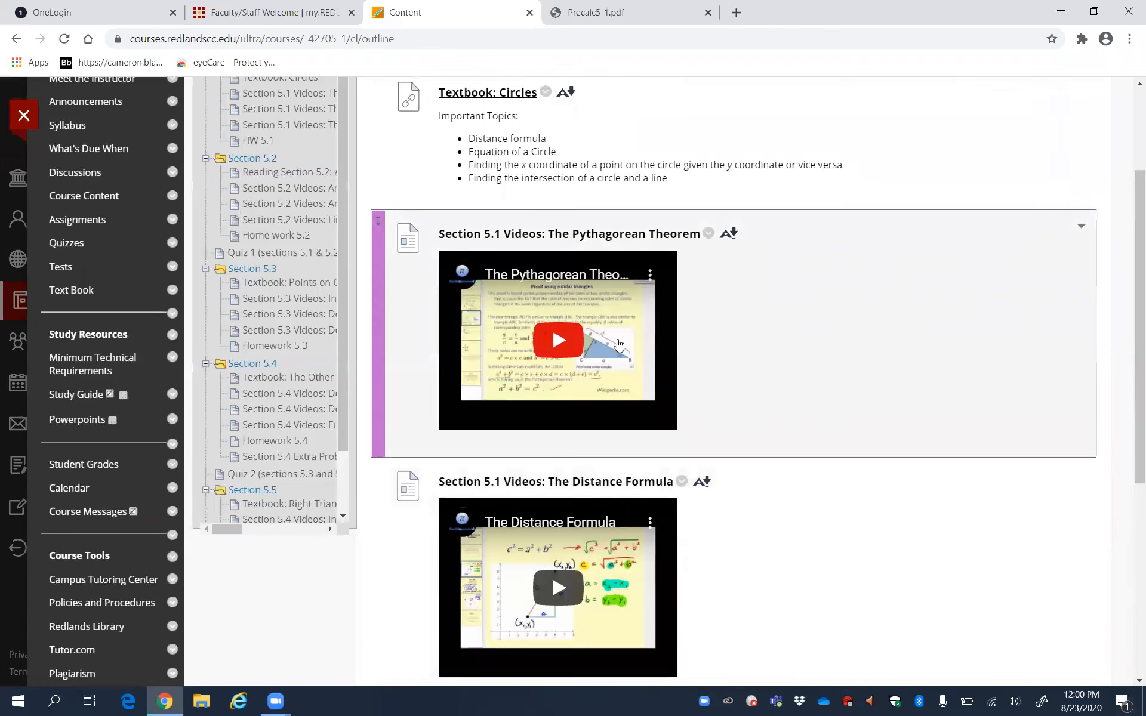
{"action": "left_click", "coordinate": [558, 340]}
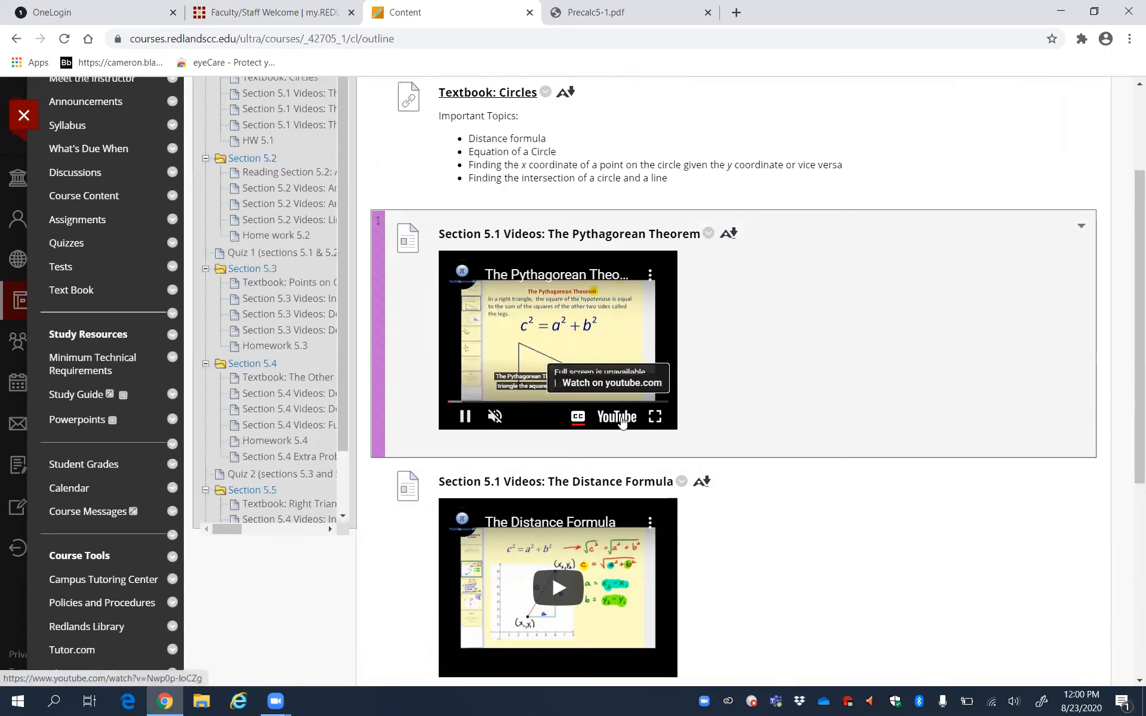
Step: Open the Pythagorean Theorem video on YouTube, then return to the Section 5.1 page
{"action": "left_click", "coordinate": [612, 382]}
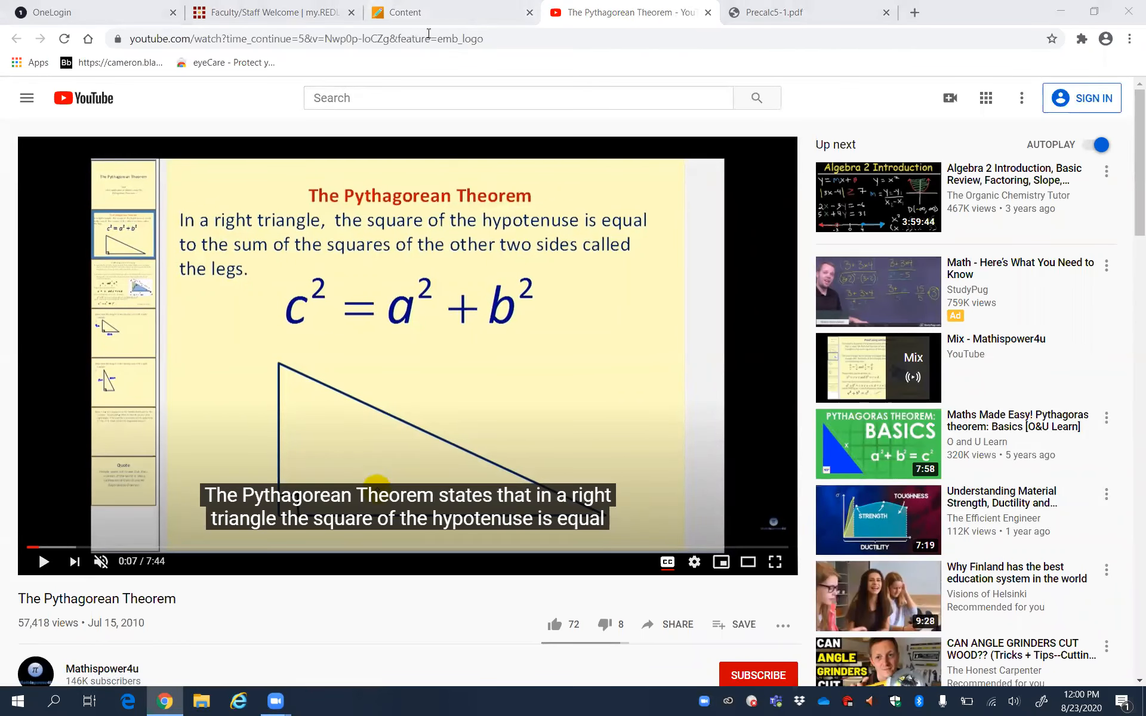
{"action": "left_click", "coordinate": [449, 12]}
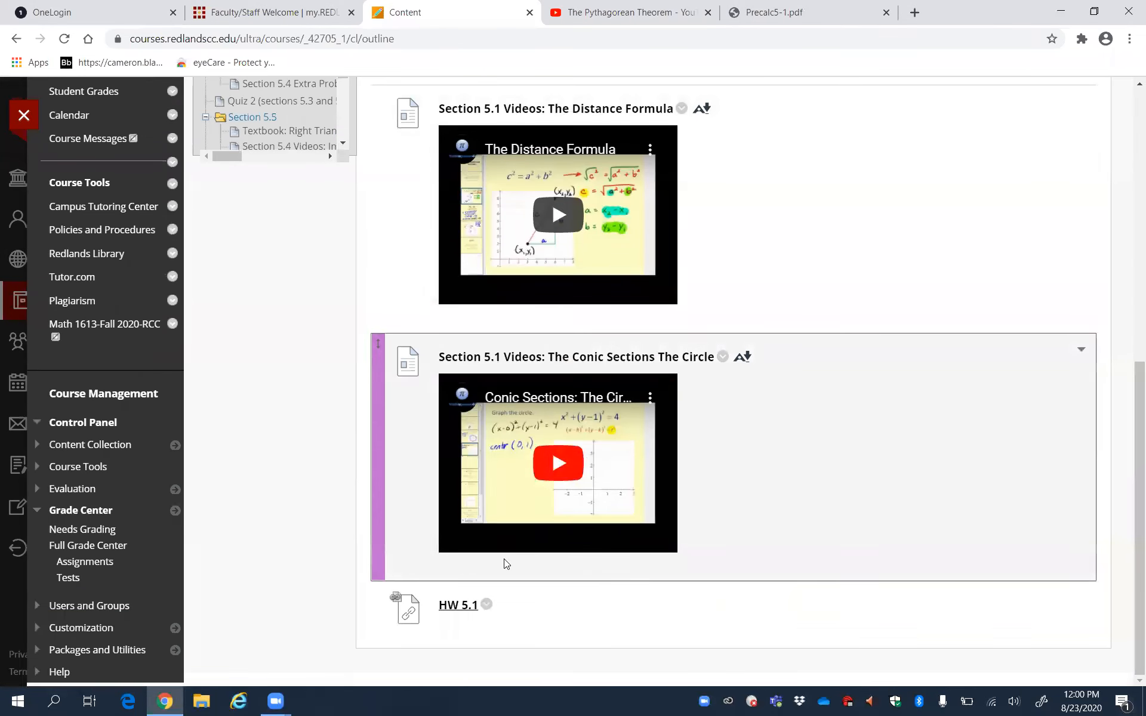
Step: Reset and start HW 5.1 in MyOpenMath, view Question 1's worked example, then close it
{"action": "left_click", "coordinate": [457, 604]}
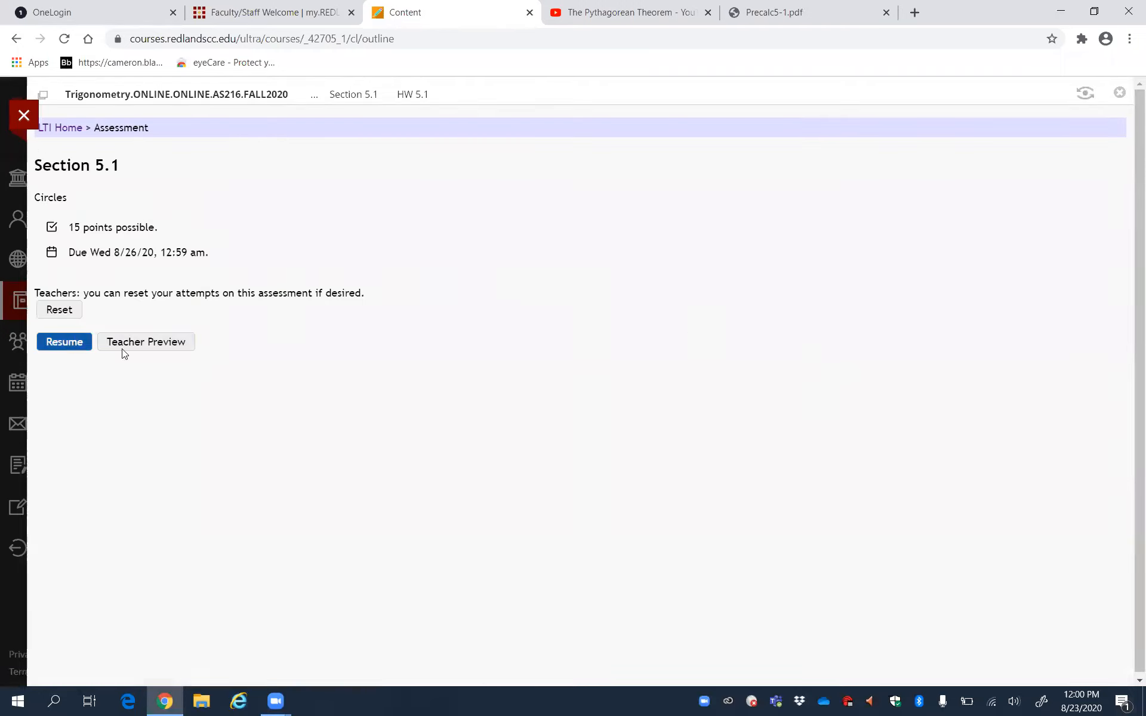
{"action": "left_click", "coordinate": [59, 310]}
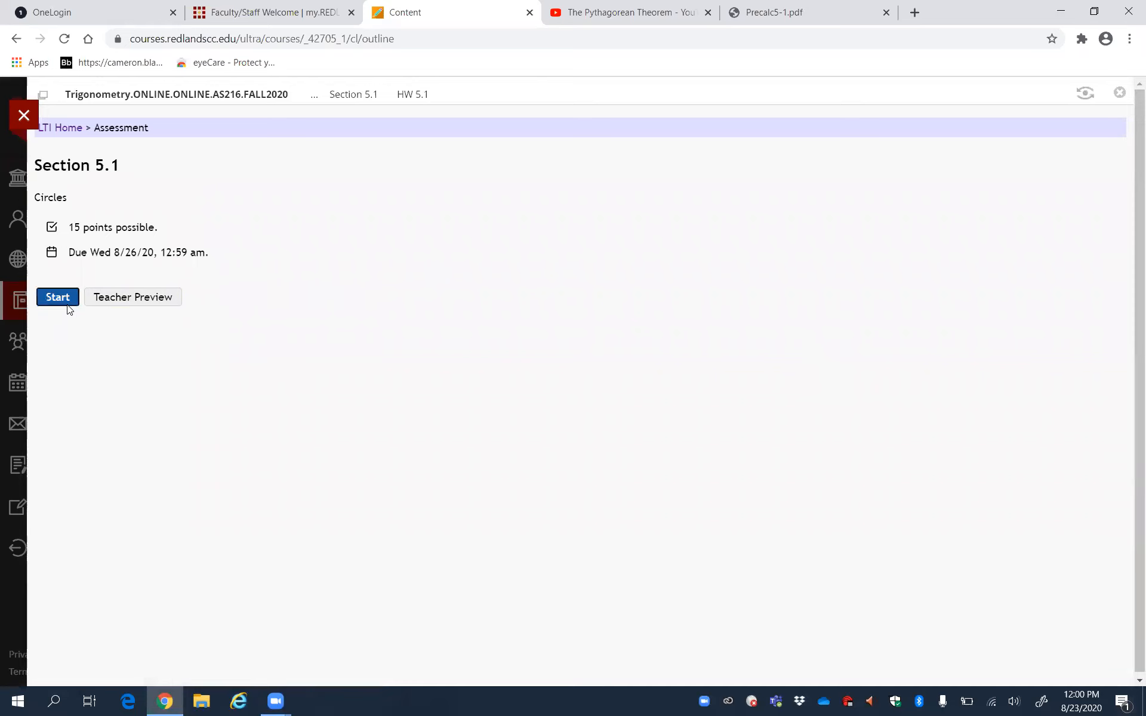
{"action": "left_click", "coordinate": [57, 297]}
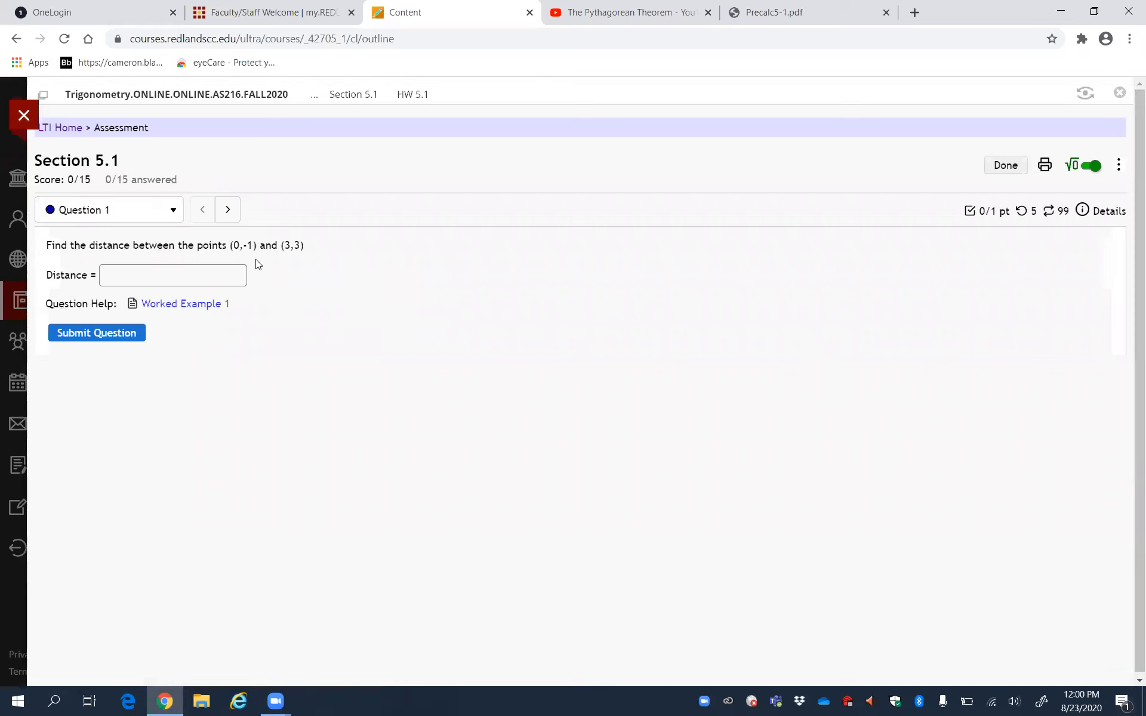
{"action": "mouse_move", "coordinate": [46, 243]}
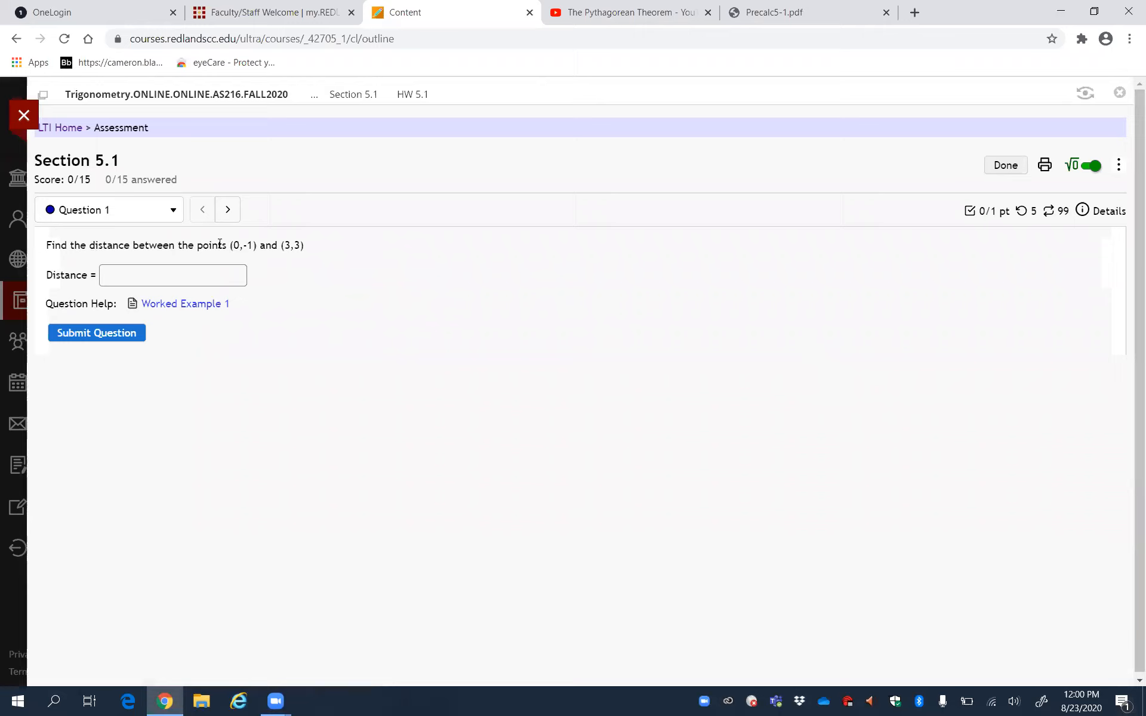
{"action": "mouse_move", "coordinate": [308, 248]}
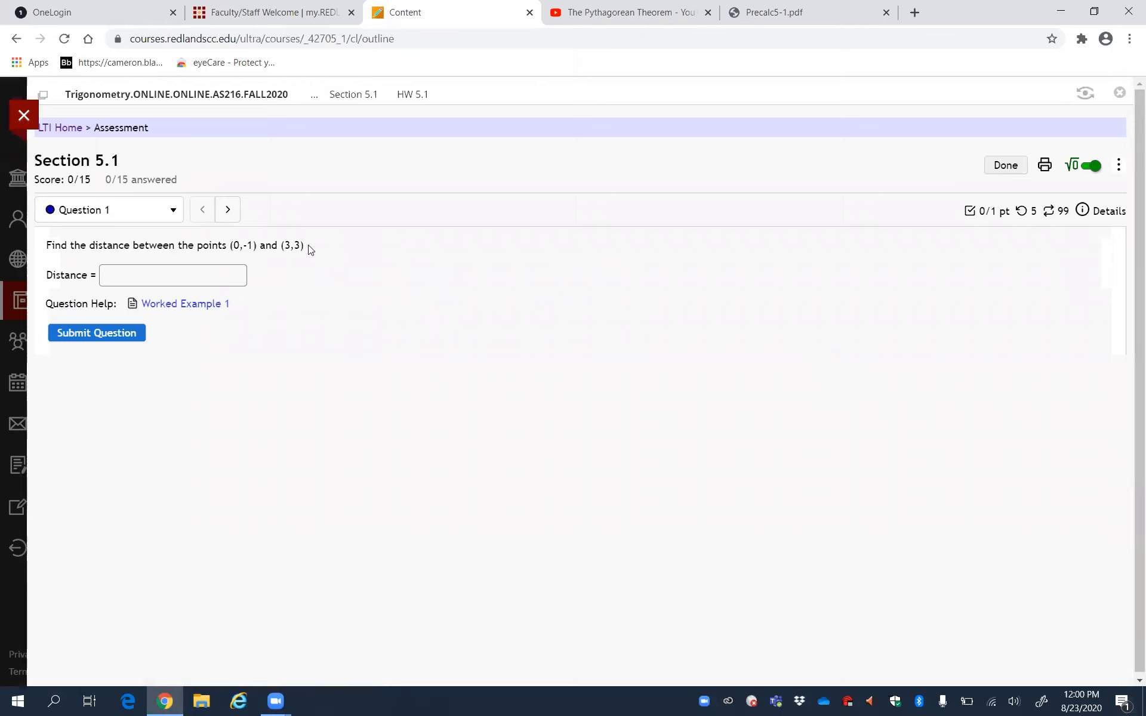
{"action": "mouse_move", "coordinate": [184, 303]}
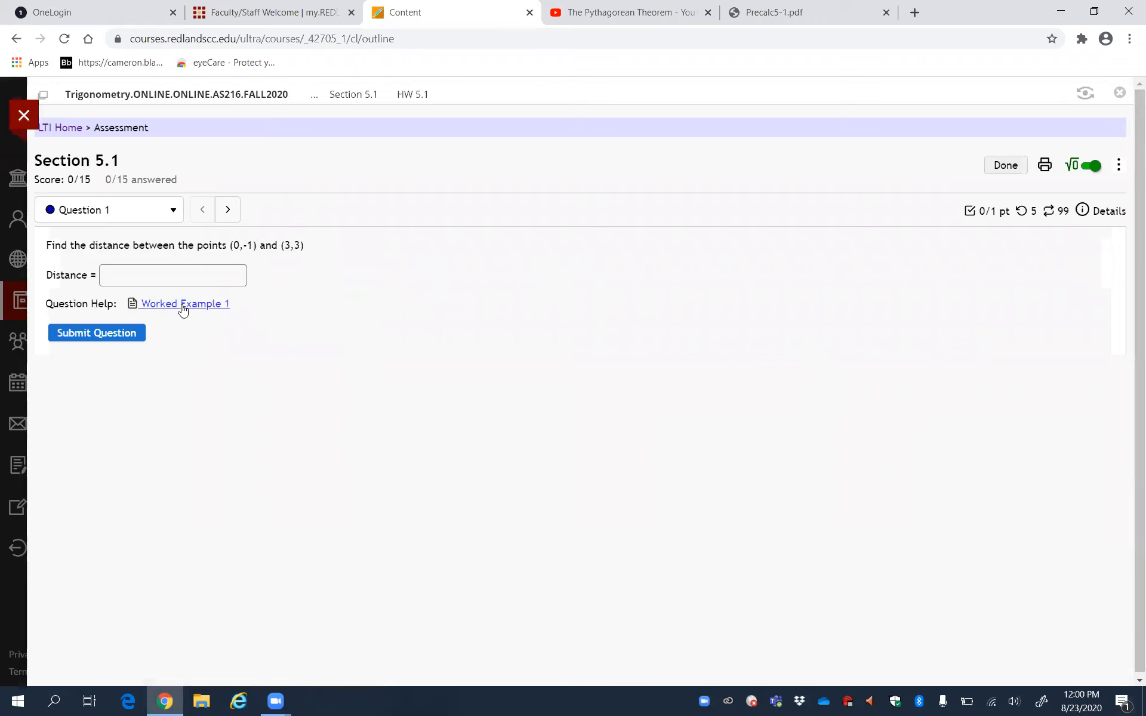
{"action": "left_click", "coordinate": [185, 303]}
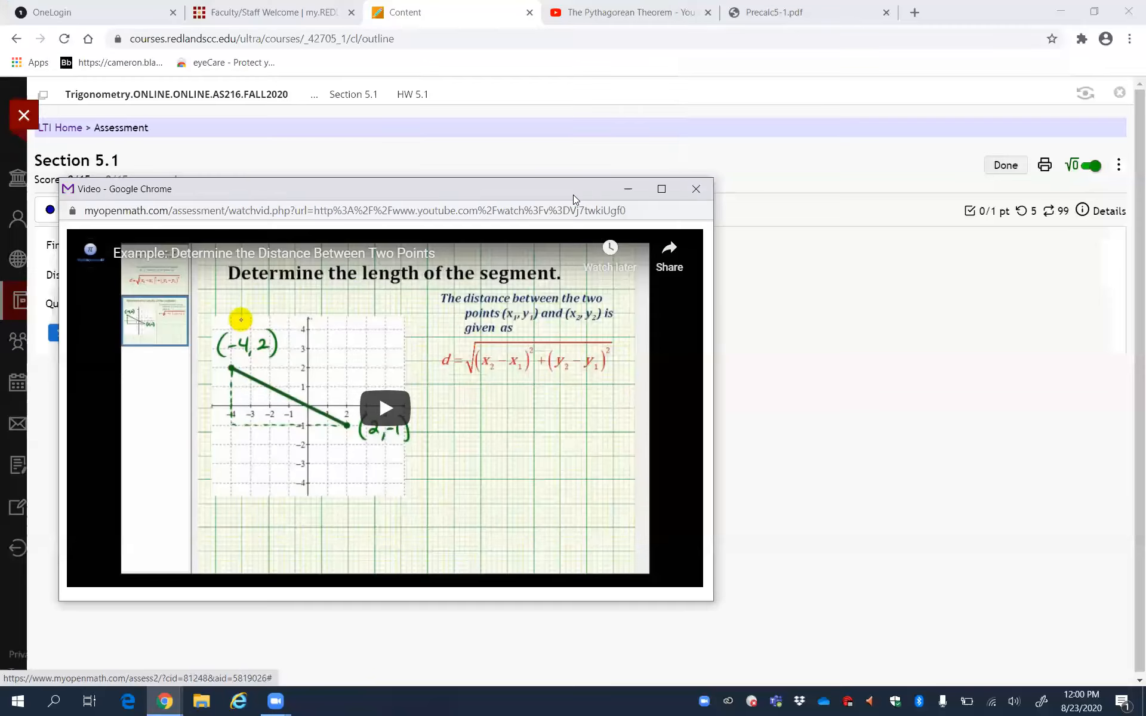
{"action": "left_click", "coordinate": [694, 188]}
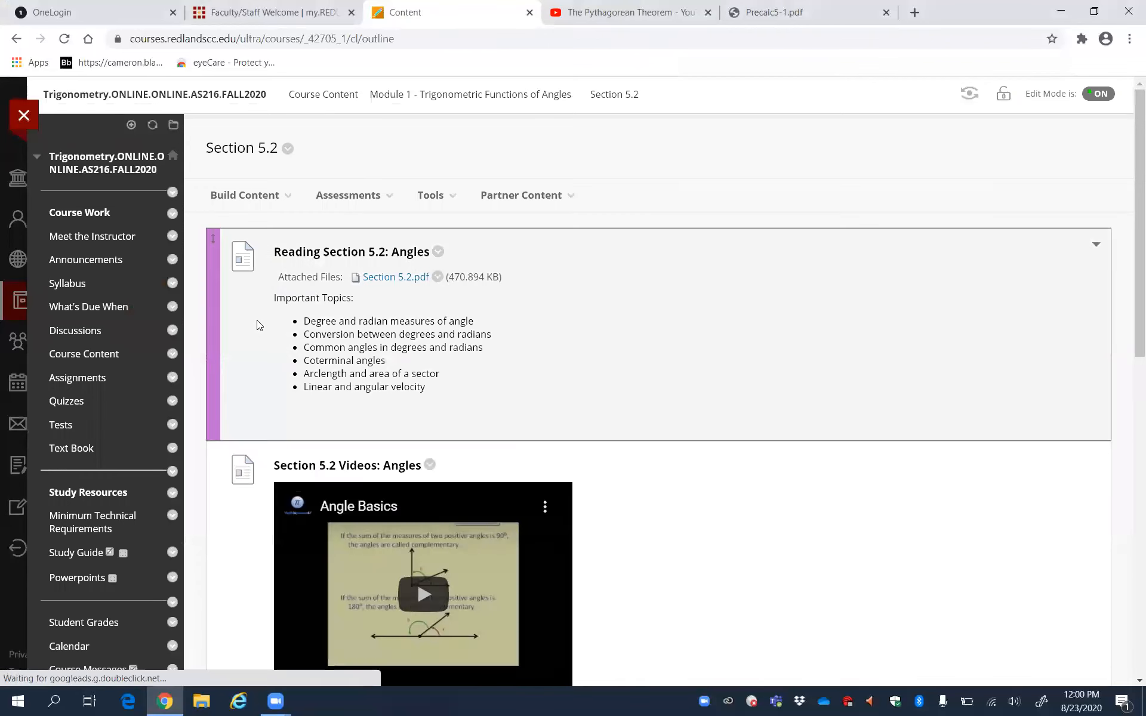
Step: Show the table of contents and open the Meet the Instructor page
{"action": "left_click", "coordinate": [131, 124]}
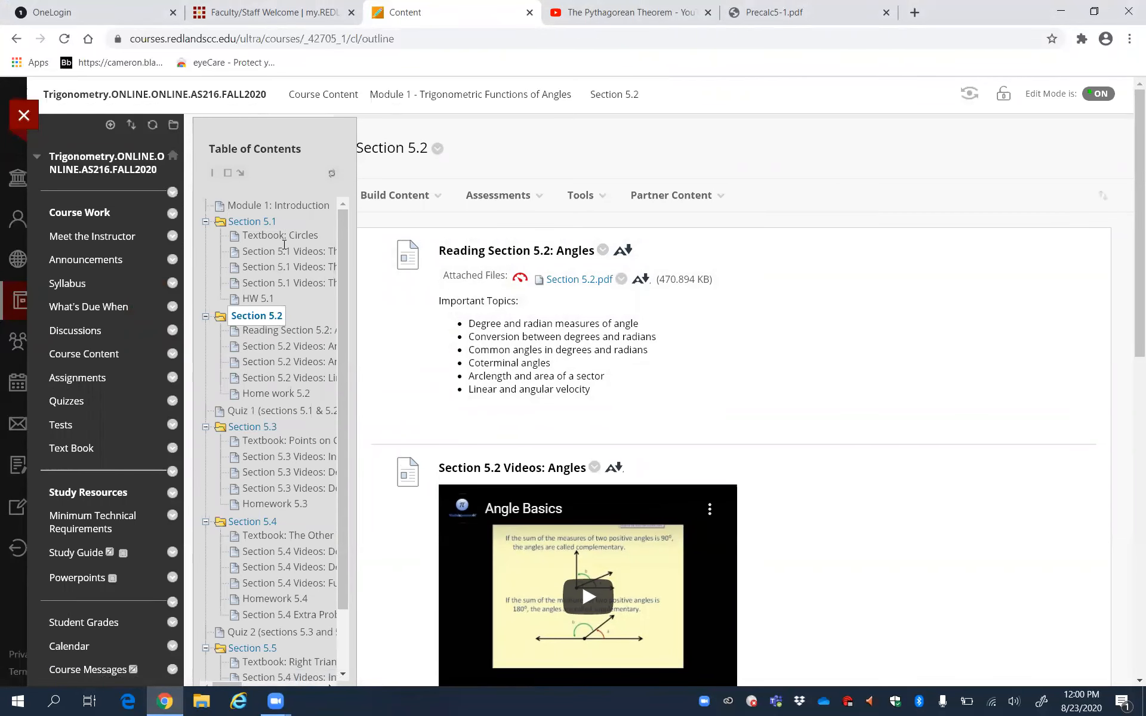
{"action": "mouse_move", "coordinate": [77, 377]}
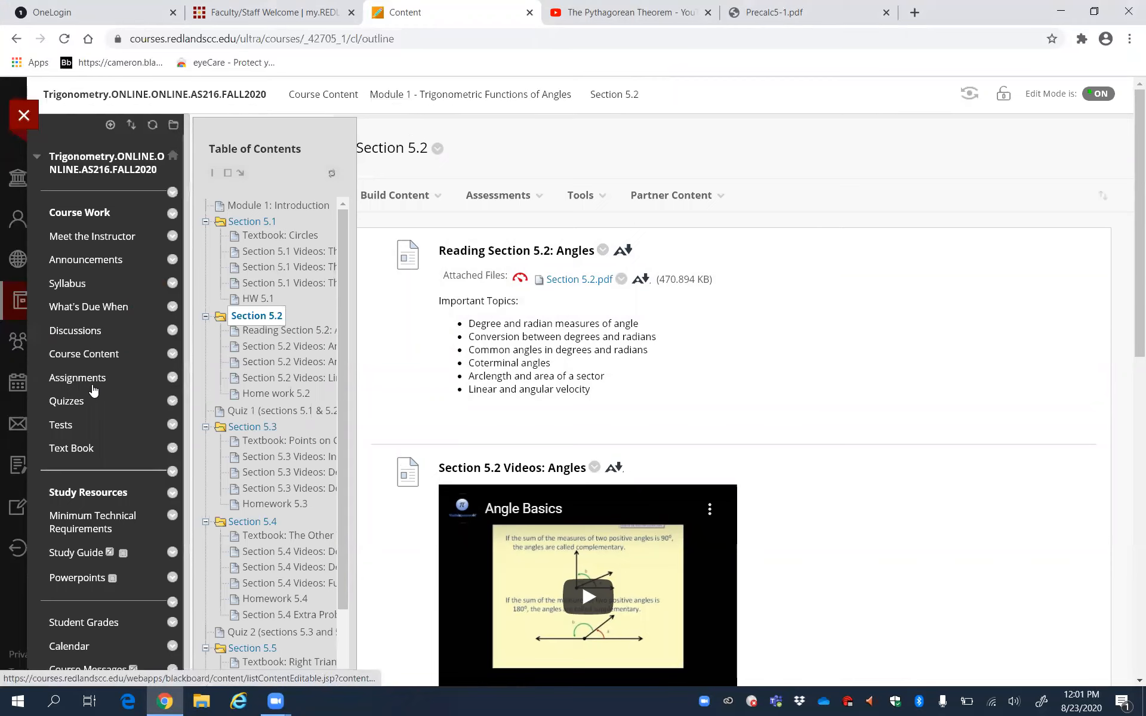
{"action": "left_click", "coordinate": [92, 236]}
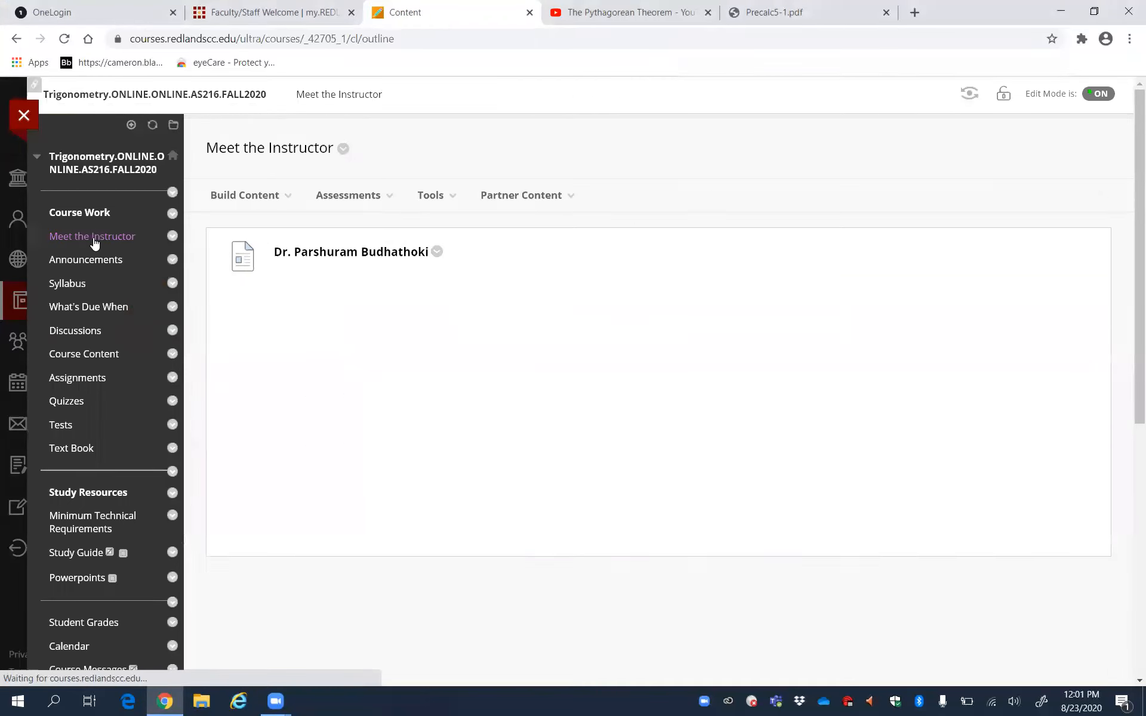
Step: Review the instructor's profile and highlight the instructor's email address
{"action": "left_click", "coordinate": [351, 251]}
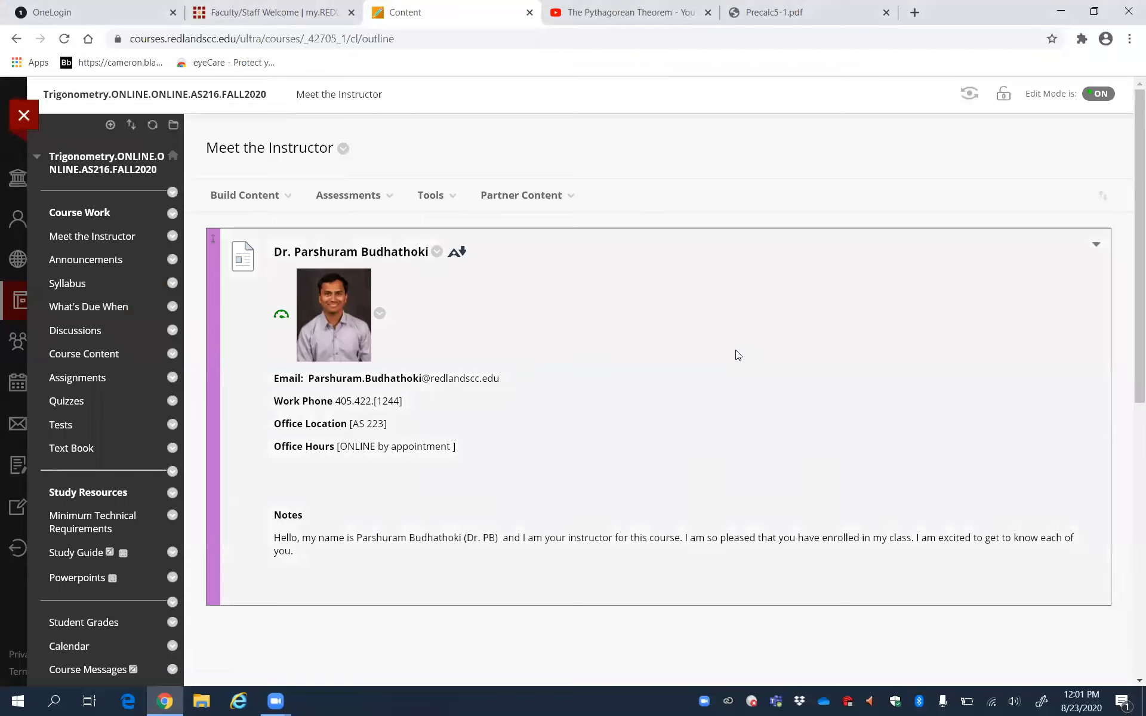
{"action": "mouse_move", "coordinate": [331, 370]}
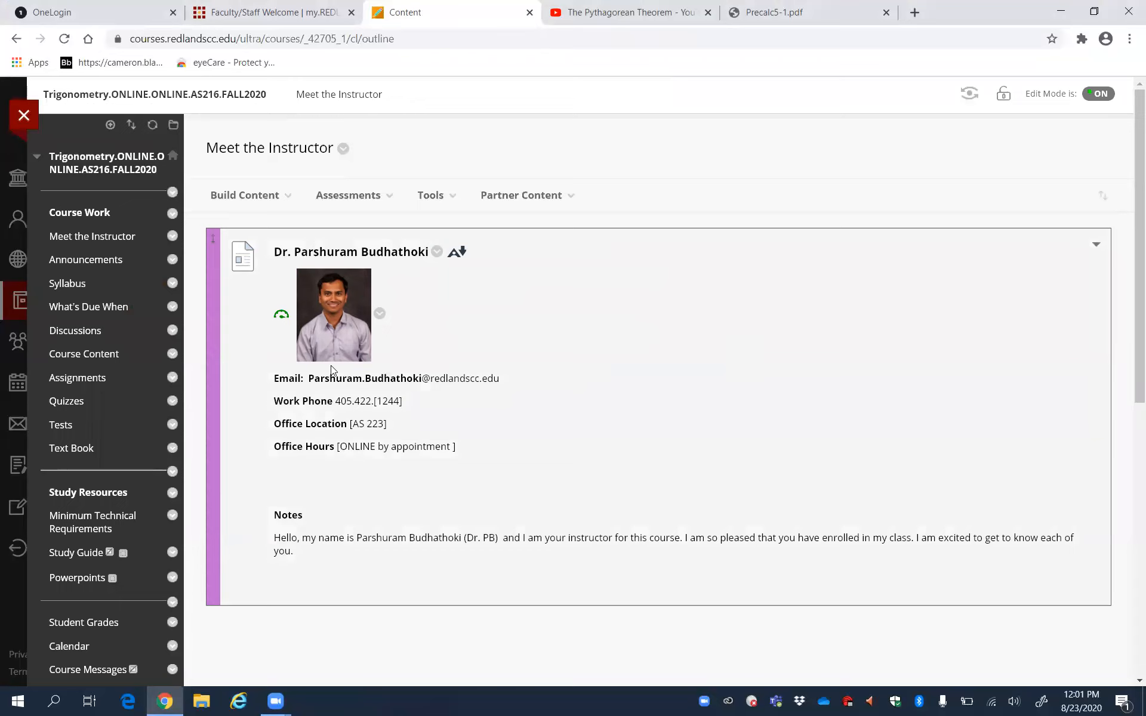
{"action": "left_click_drag", "start_coordinate": [308, 378], "coordinate": [499, 378]}
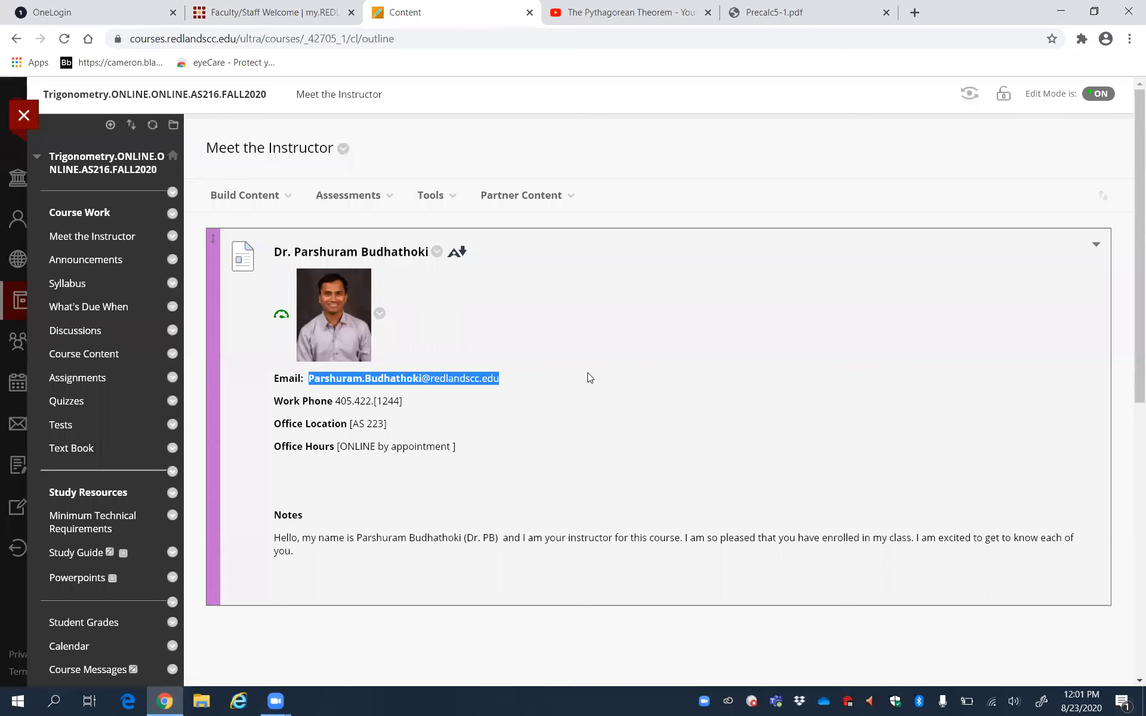
{"action": "left_click", "coordinate": [372, 491]}
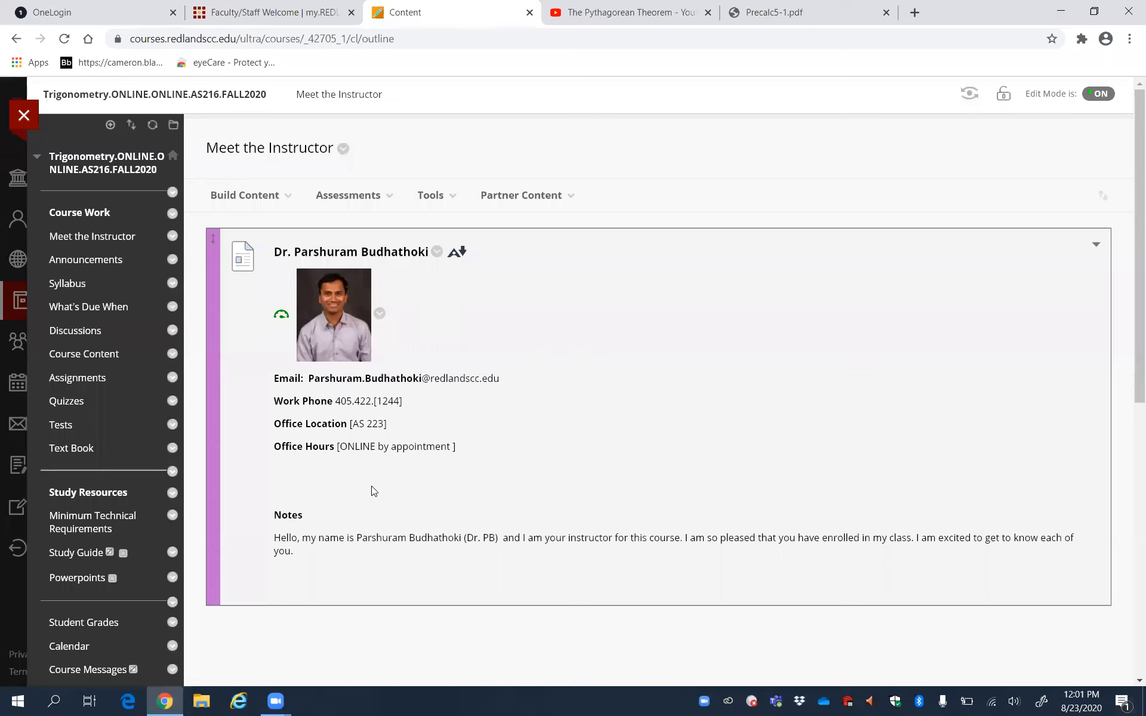
{"action": "mouse_move", "coordinate": [500, 449]}
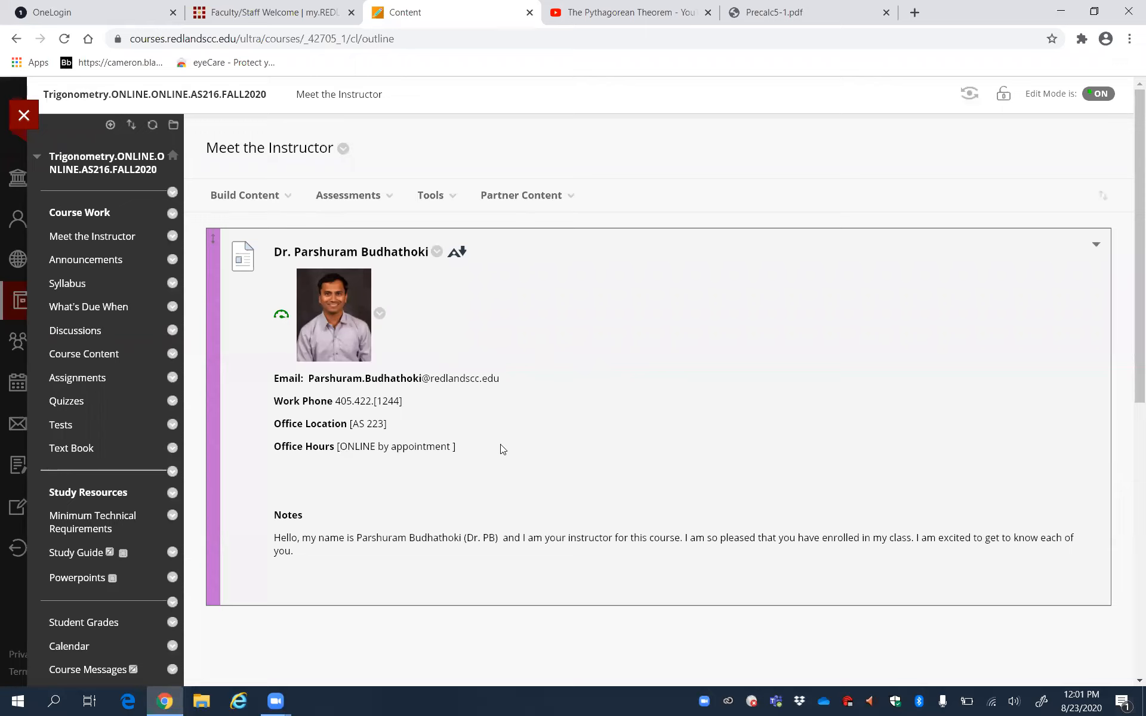
{"action": "mouse_move", "coordinate": [506, 447]}
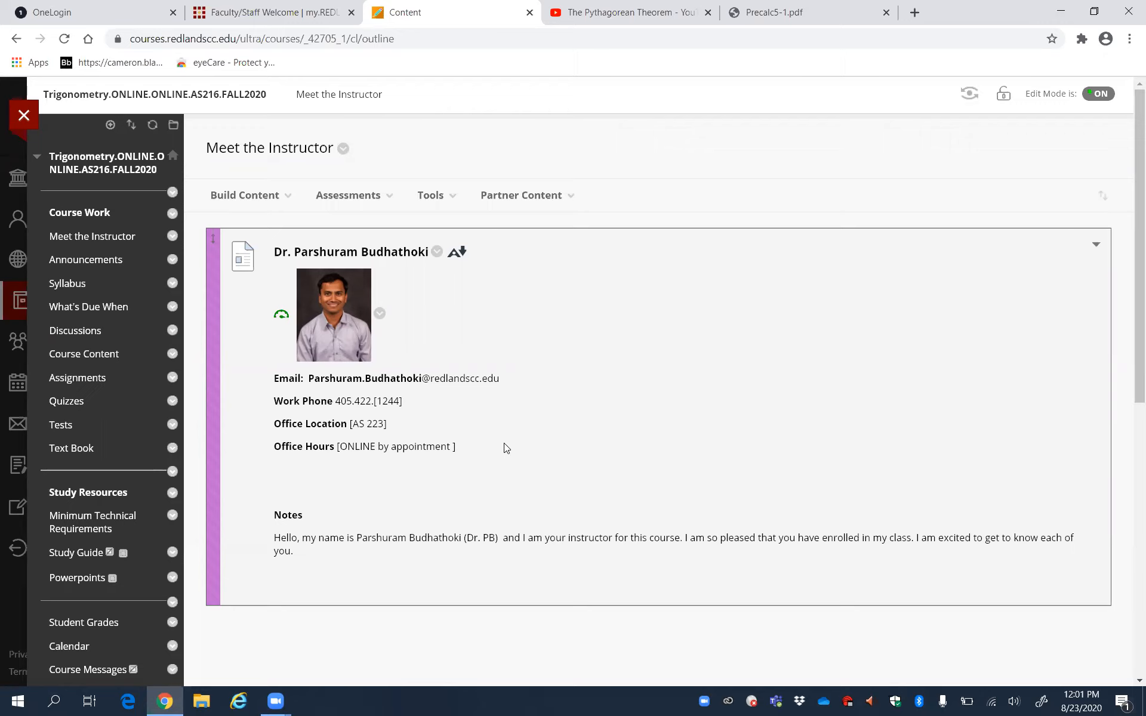
{"action": "mouse_move", "coordinate": [263, 344]}
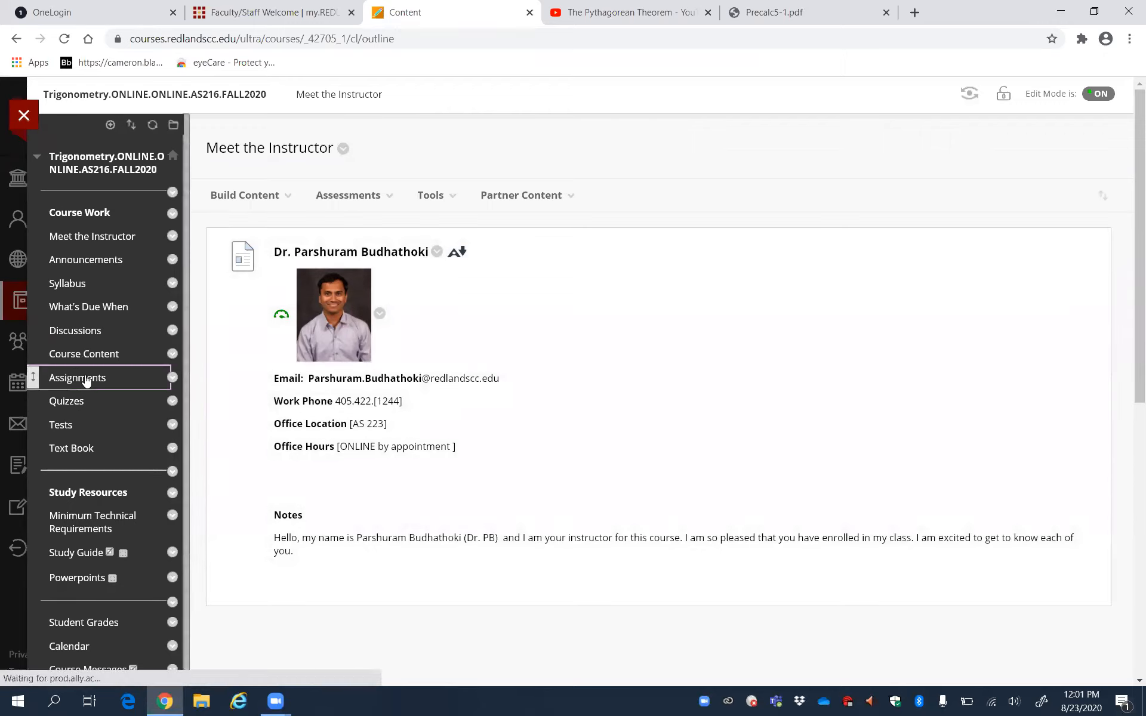
Step: Go to Assignments and then the What's Due When schedule of homework, quizzes and exams
{"action": "left_click", "coordinate": [76, 379]}
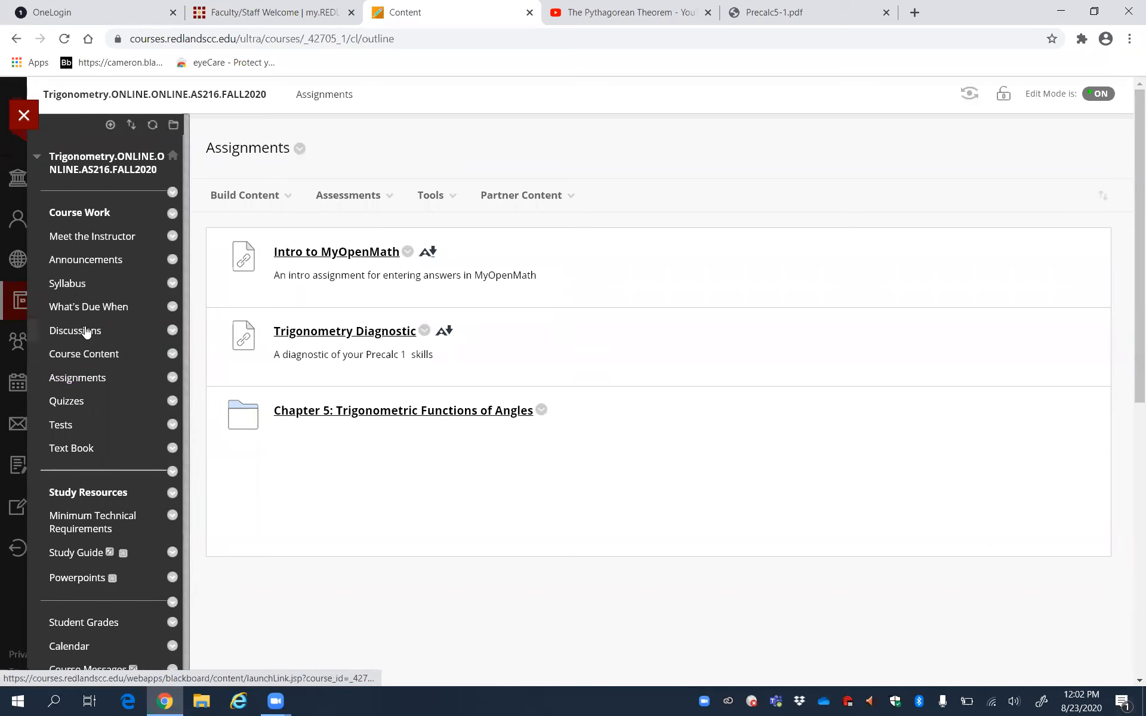
{"action": "left_click", "coordinate": [87, 307]}
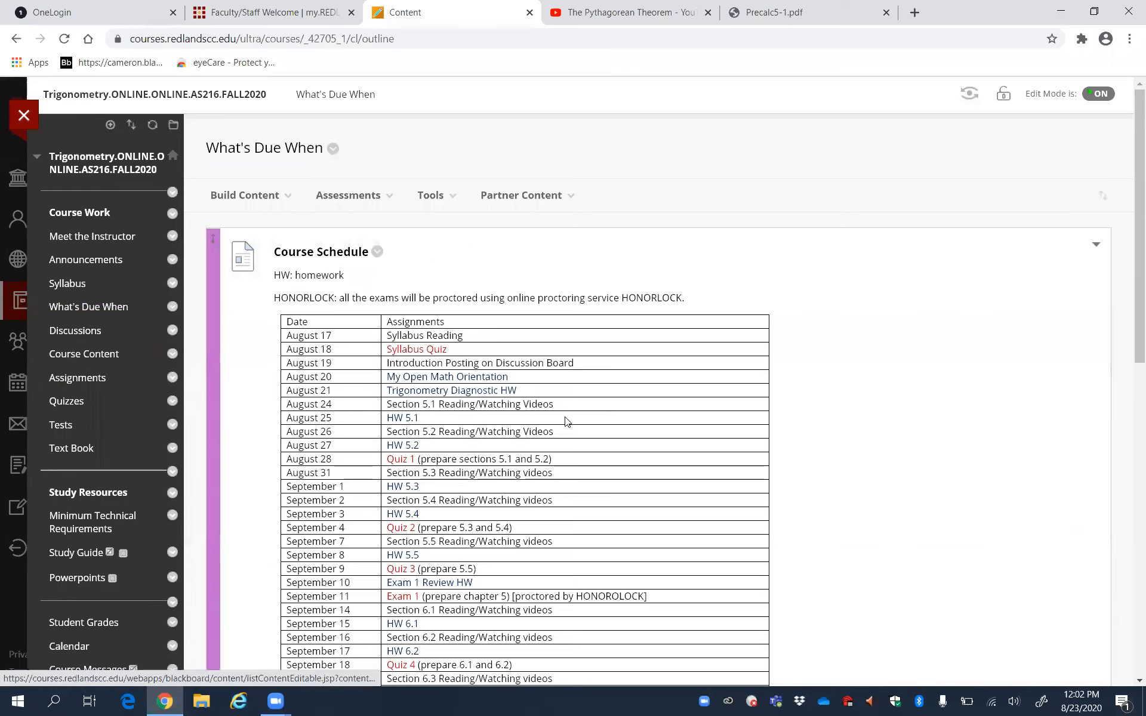
{"action": "scroll", "scroll_direction": "down", "scroll_amount": 3}
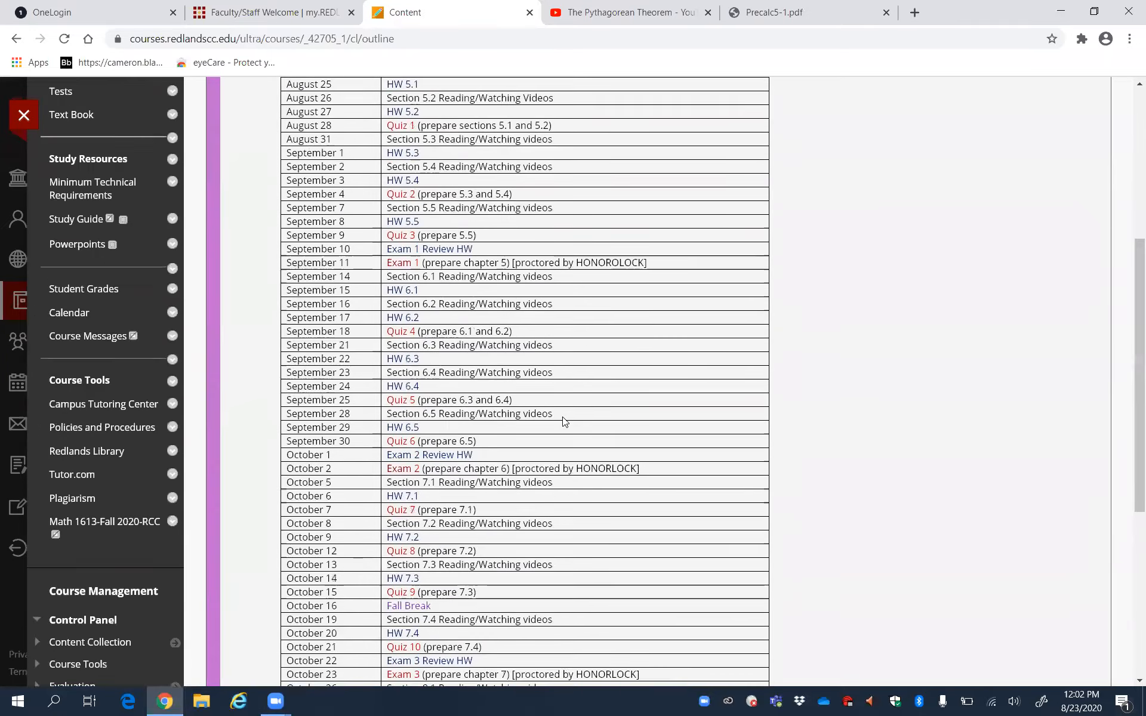